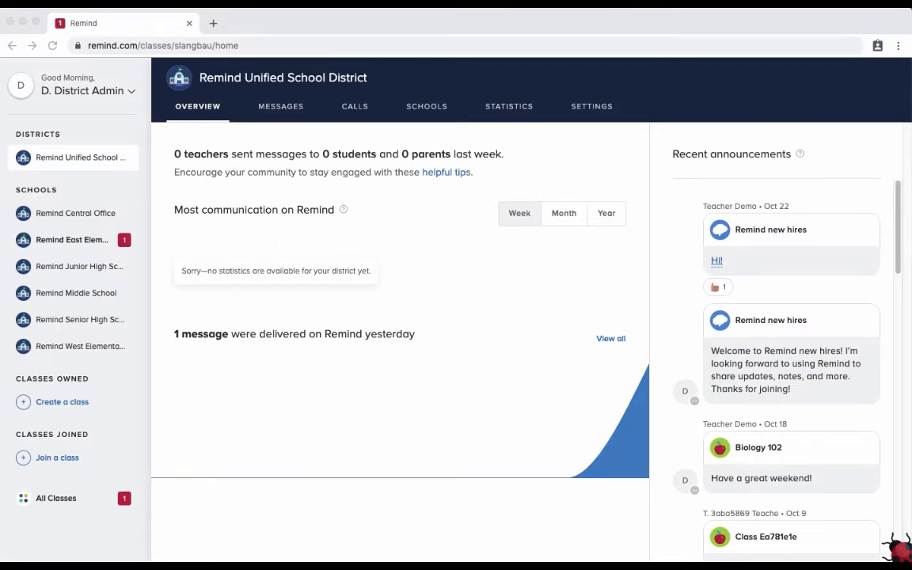
mouse_move(475, 358)
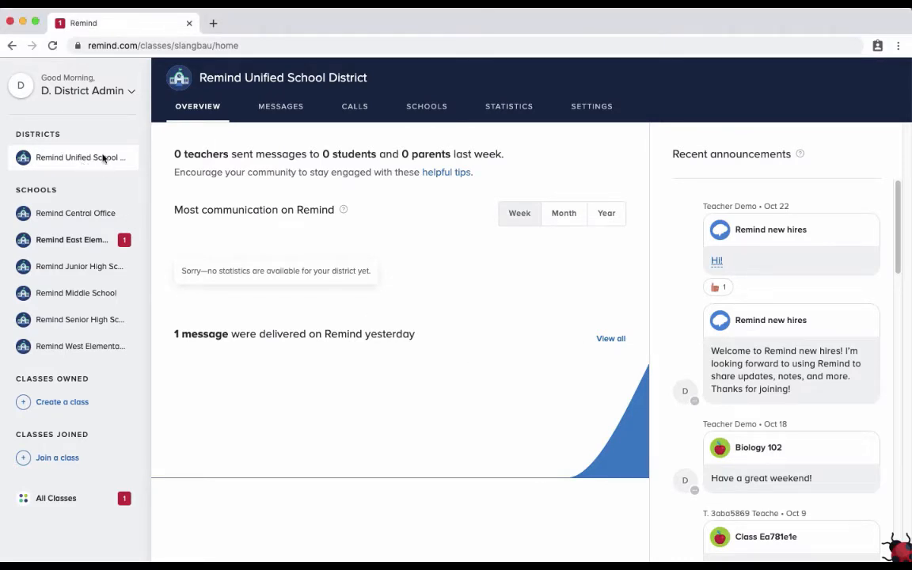
- Review the district's settings and SIS sync status, then return to the district overview
left_click(593, 106)
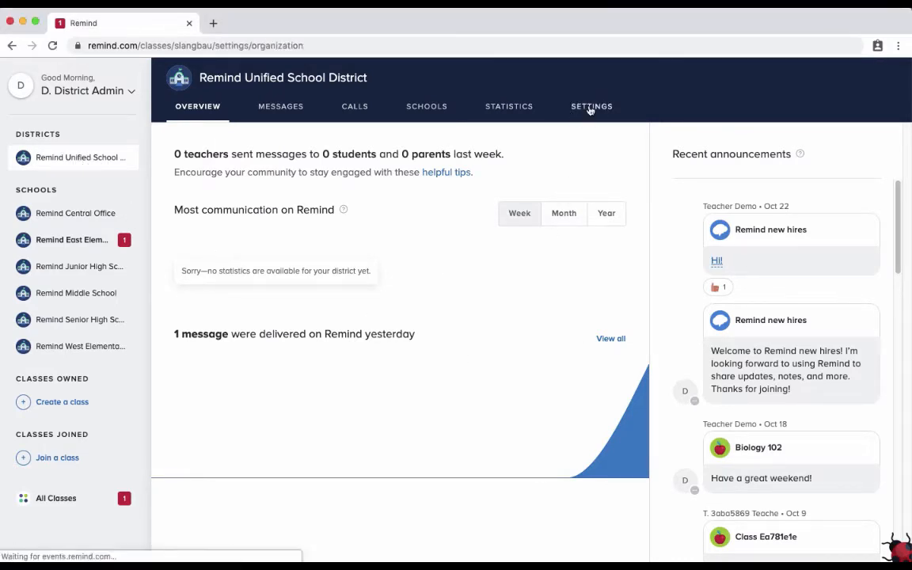
left_click(592, 106)
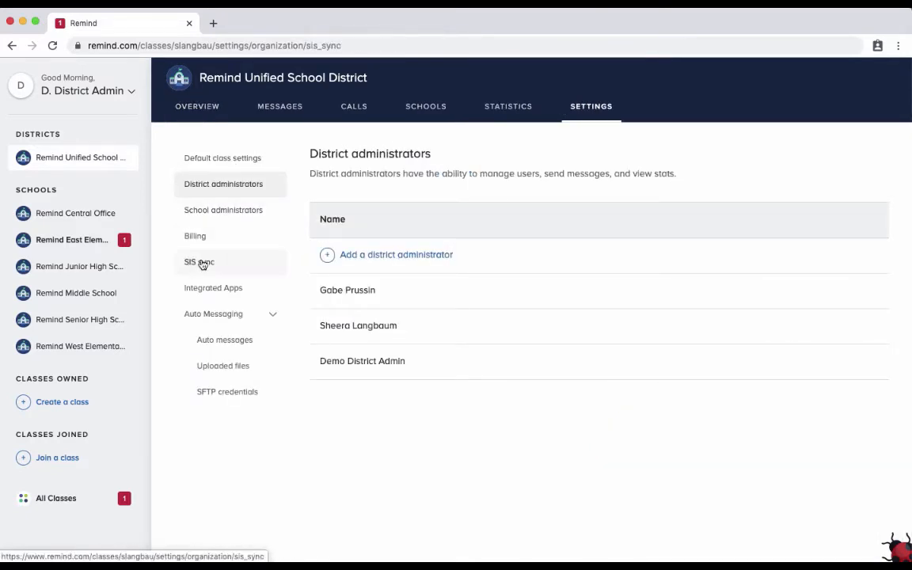
left_click(199, 261)
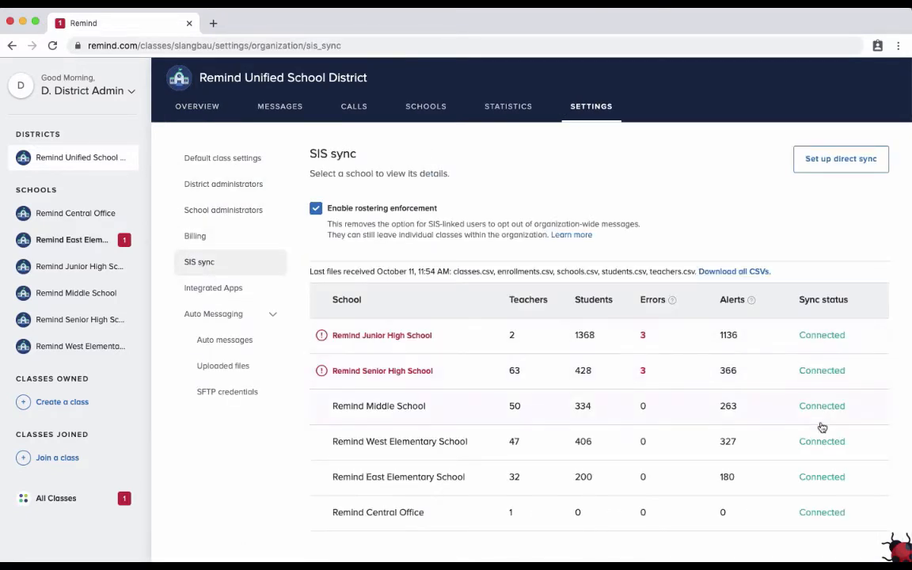
scroll("down", 3)
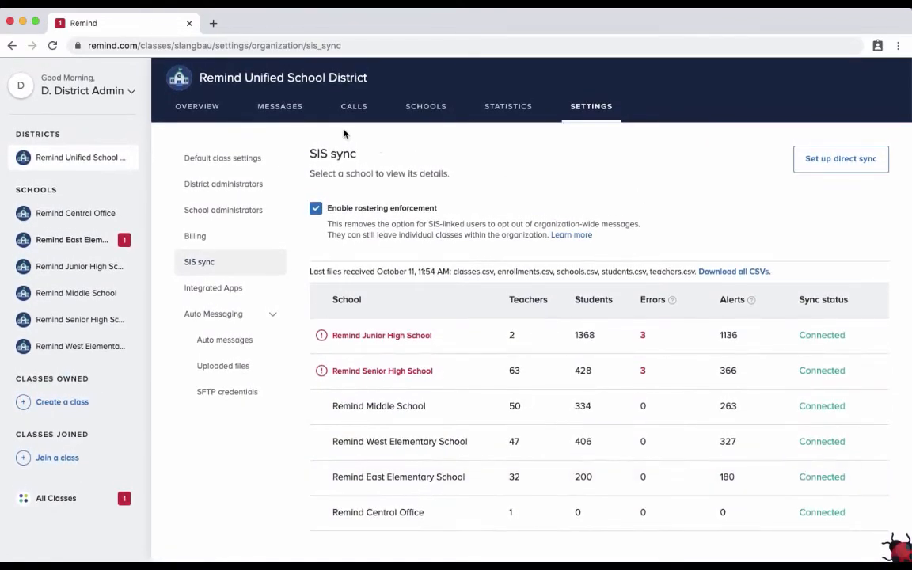
left_click(196, 106)
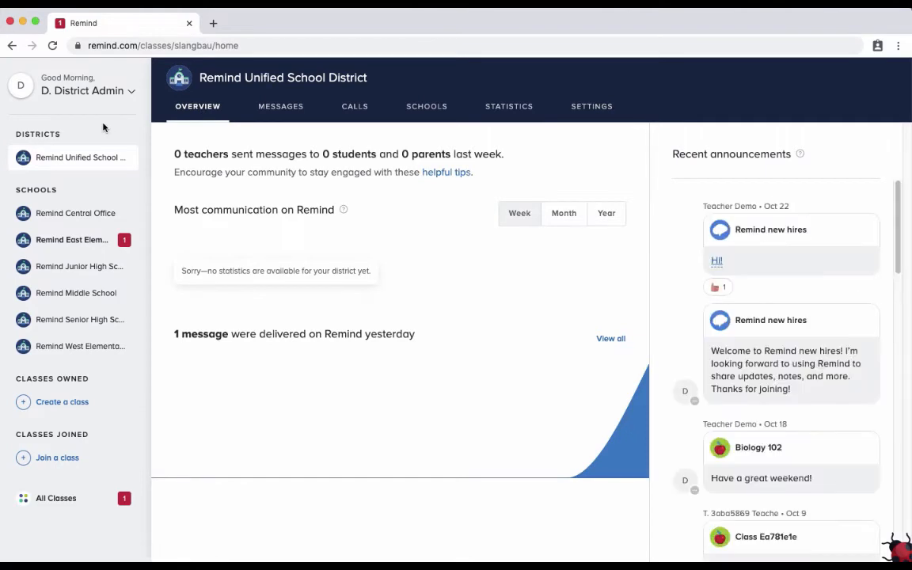
mouse_move(117, 163)
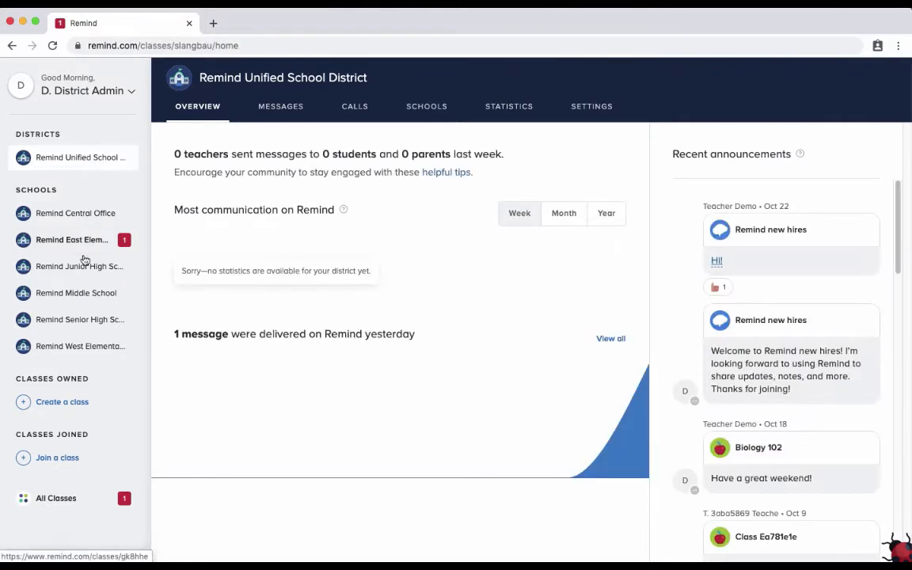
- Start a new auto message from Remind Junior High School's Settings > Auto messages
left_click(79, 266)
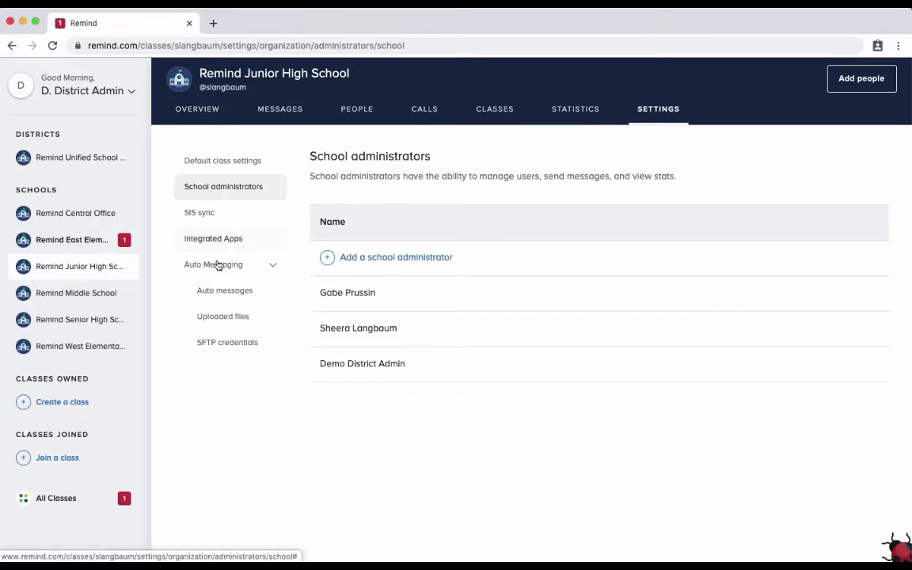
left_click(224, 290)
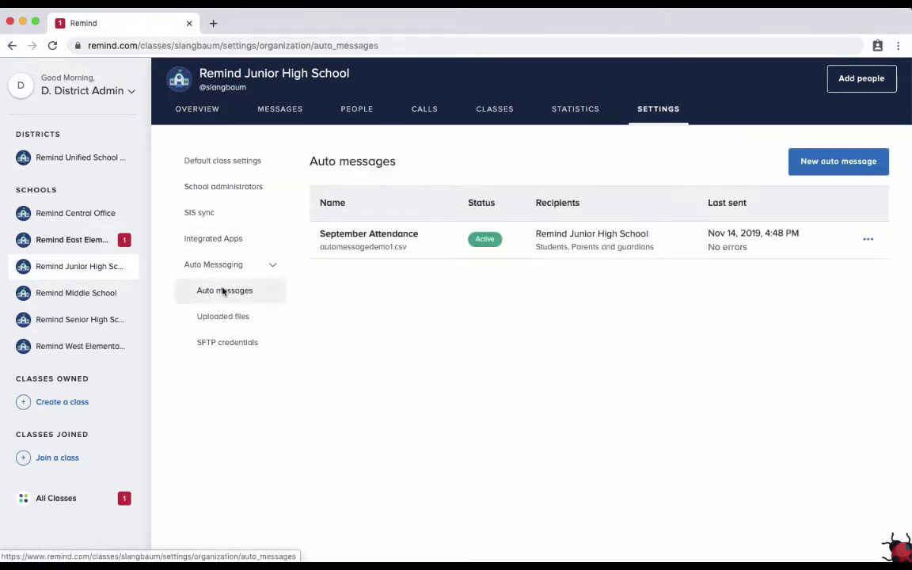
mouse_move(798, 263)
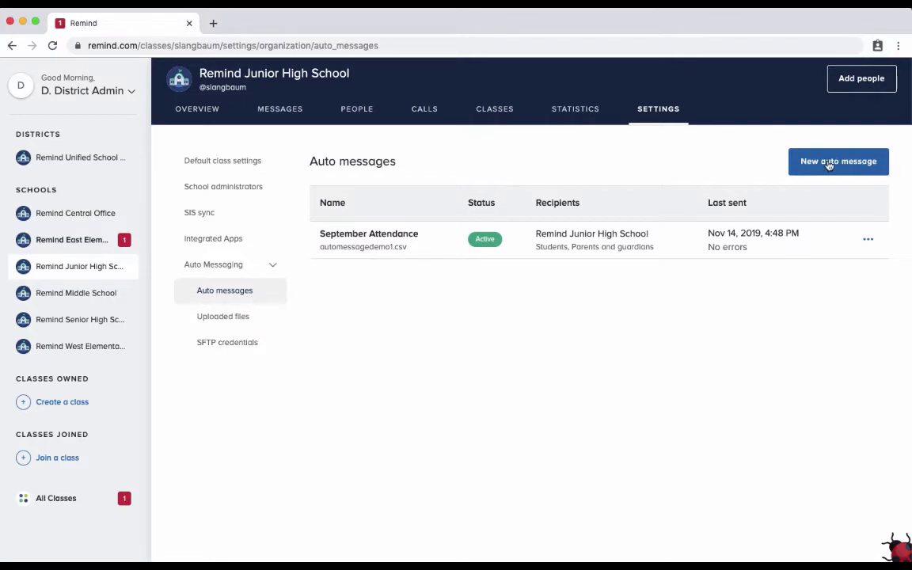
left_click(839, 161)
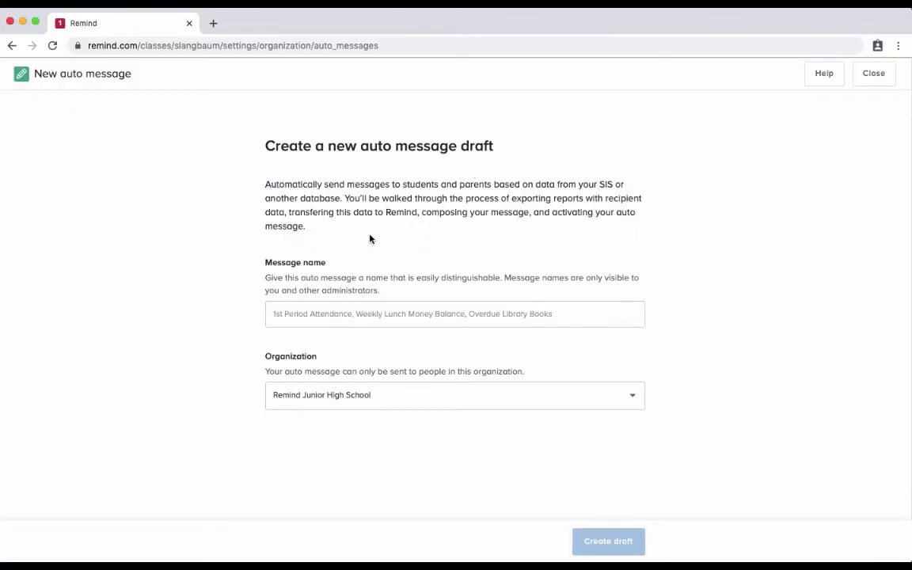
- Name the auto message 'November Attendance' and show the Organization choices
left_click(454, 313)
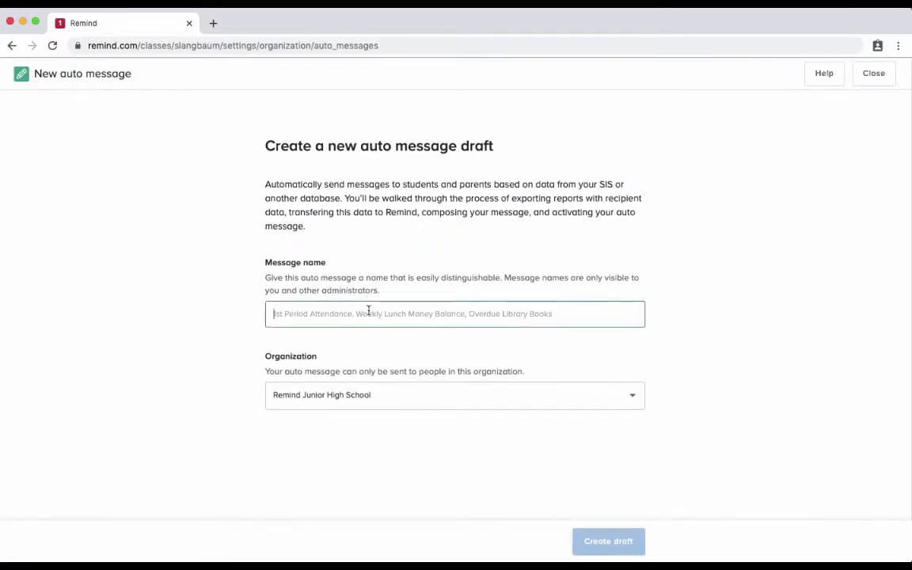
type("November")
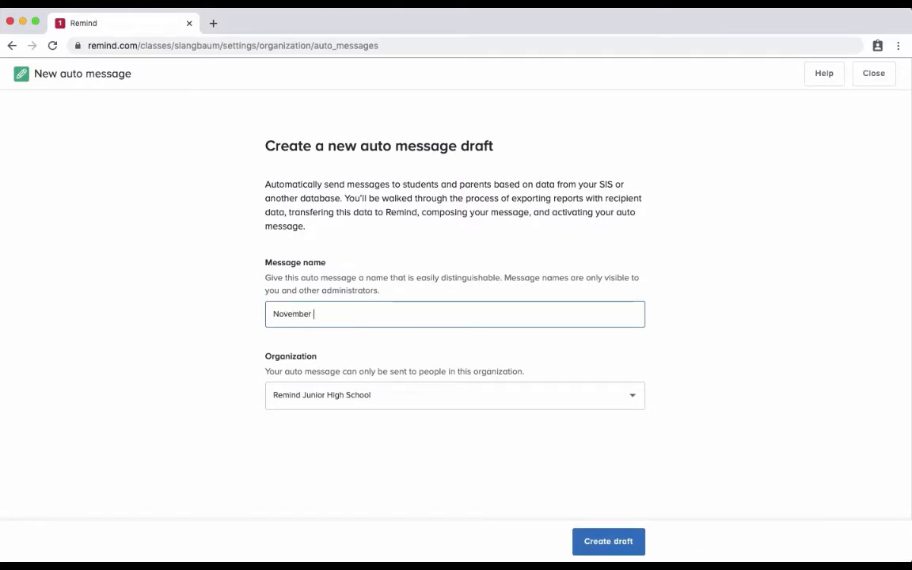
type("Attendn")
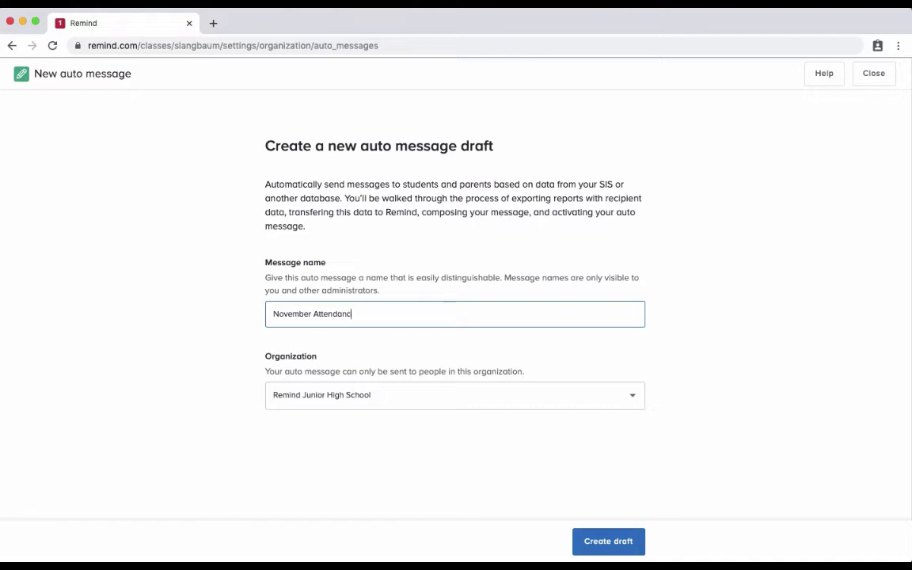
type("e")
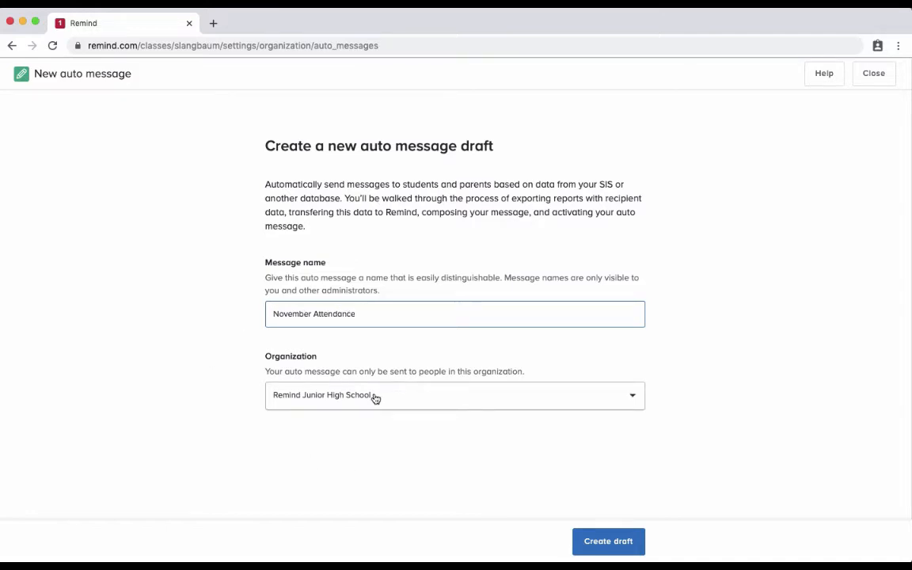
left_click(454, 396)
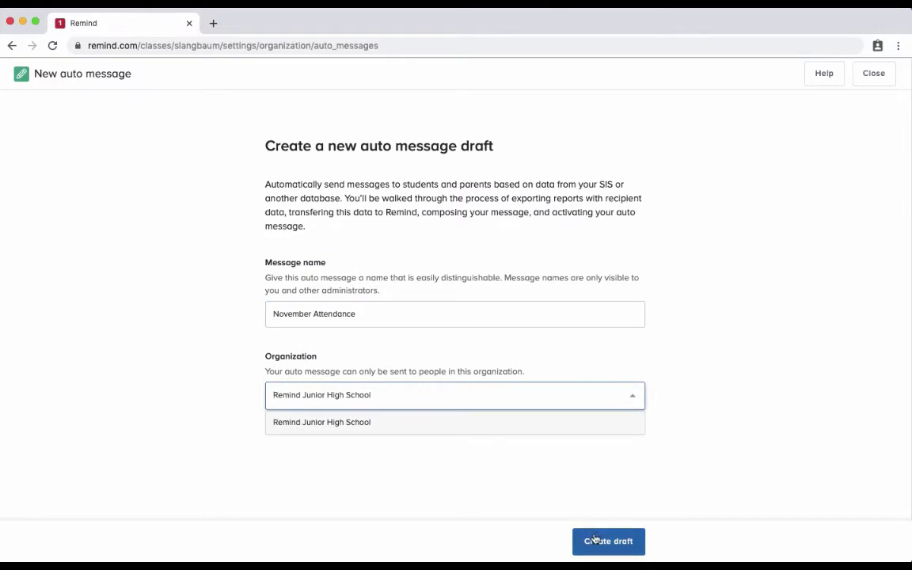
- Create the November Attendance draft, landing on the Set up CSV Exports step
left_click(608, 542)
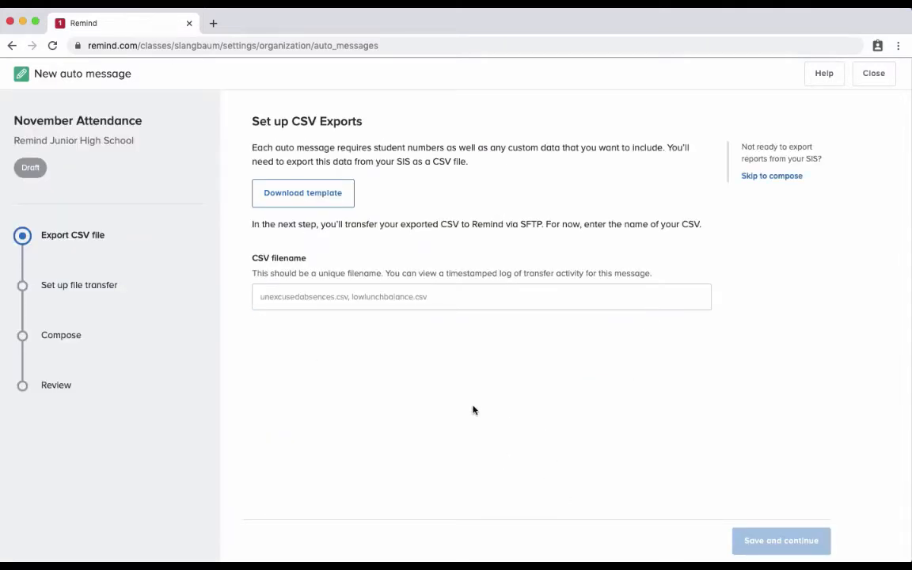
mouse_move(284, 346)
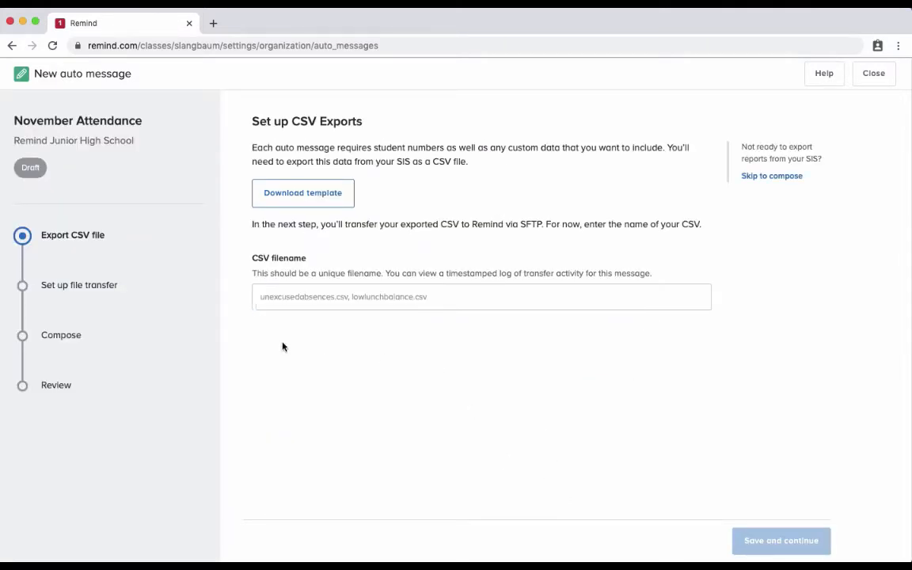
mouse_move(263, 187)
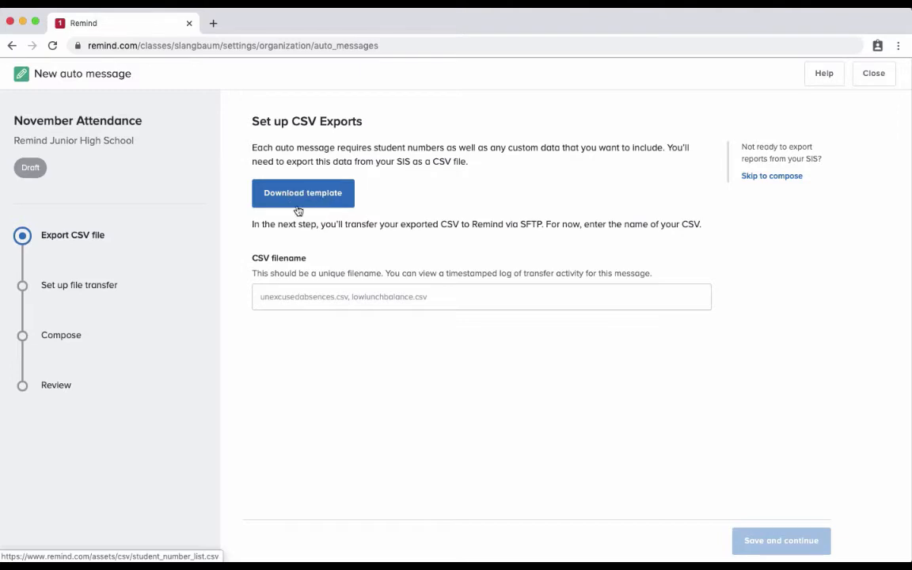
mouse_move(320, 254)
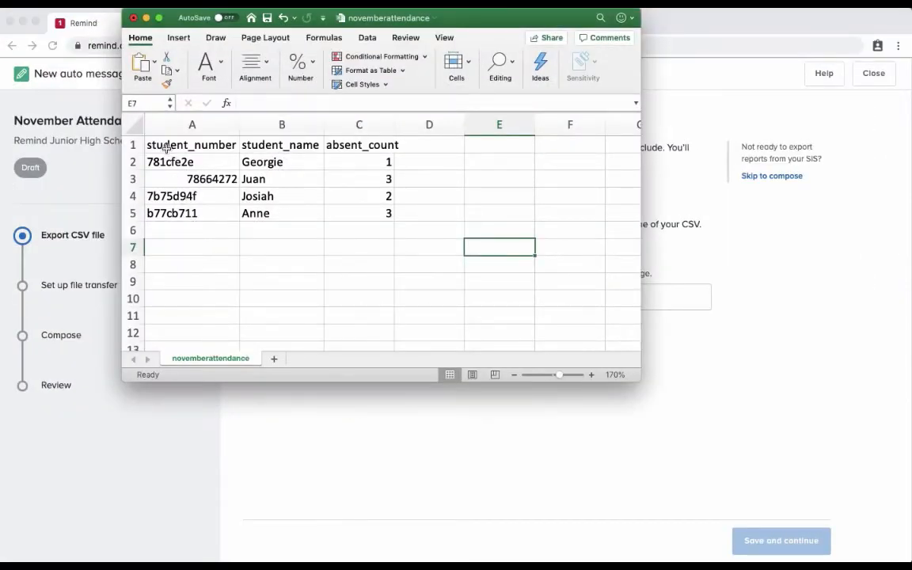
- Review the student_number, student_name and absent_count column headers in the novemberattendance sheet
left_click(191, 144)
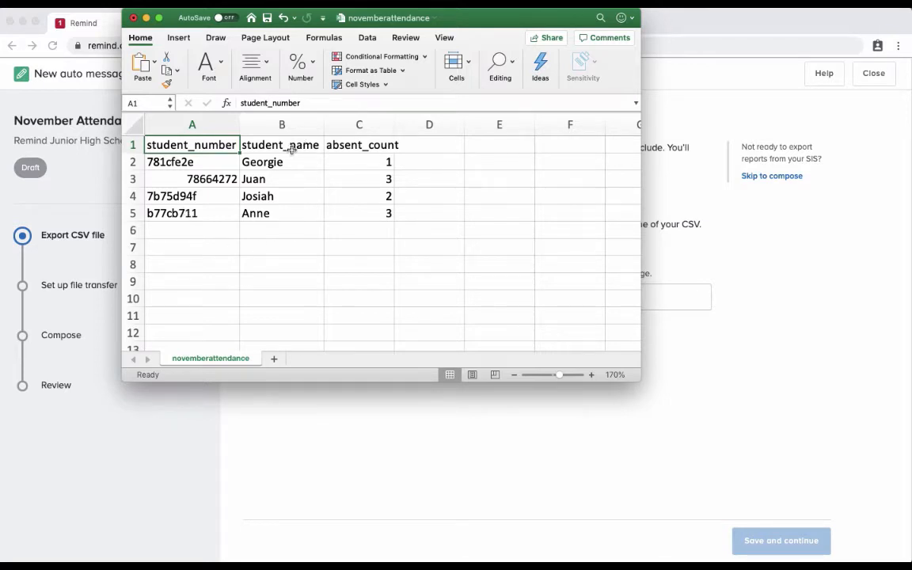
left_click(282, 144)
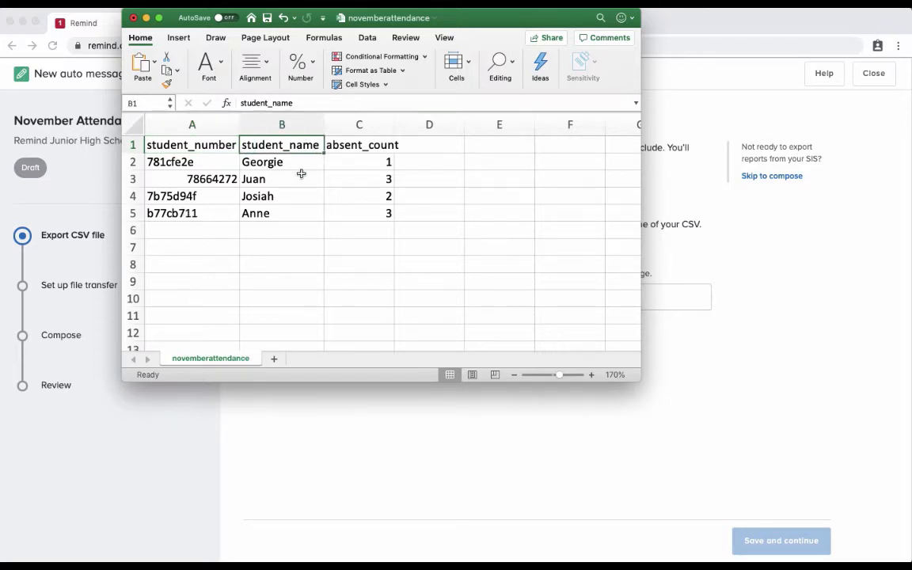
left_click(358, 144)
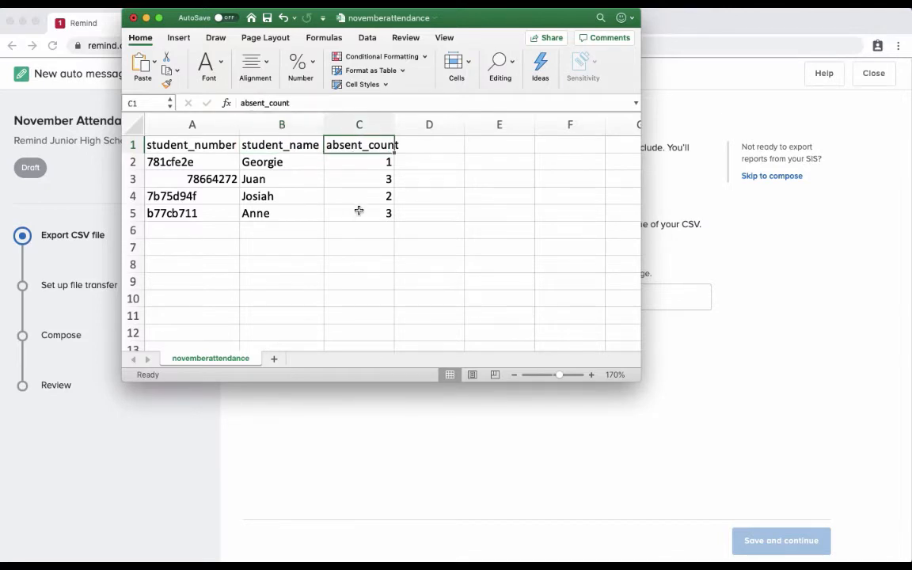
mouse_move(338, 229)
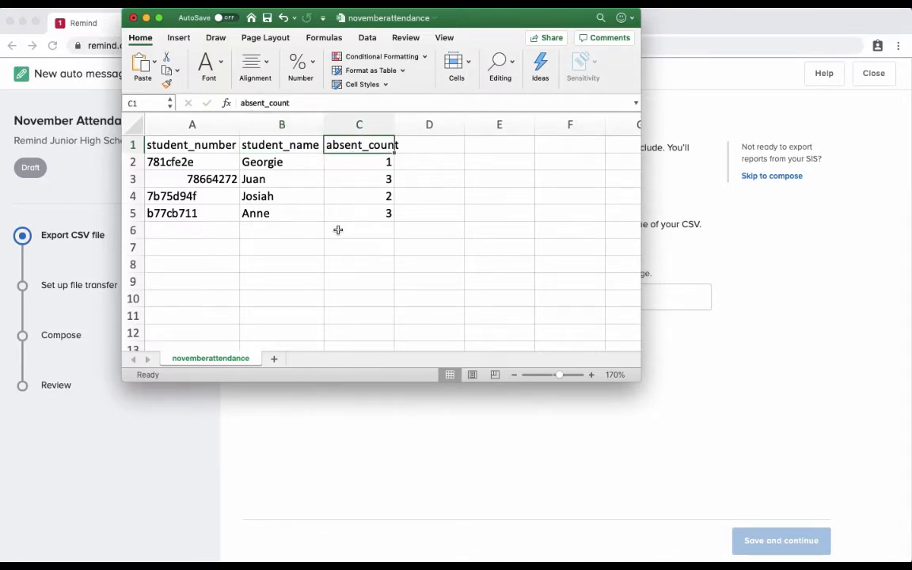
mouse_move(256, 173)
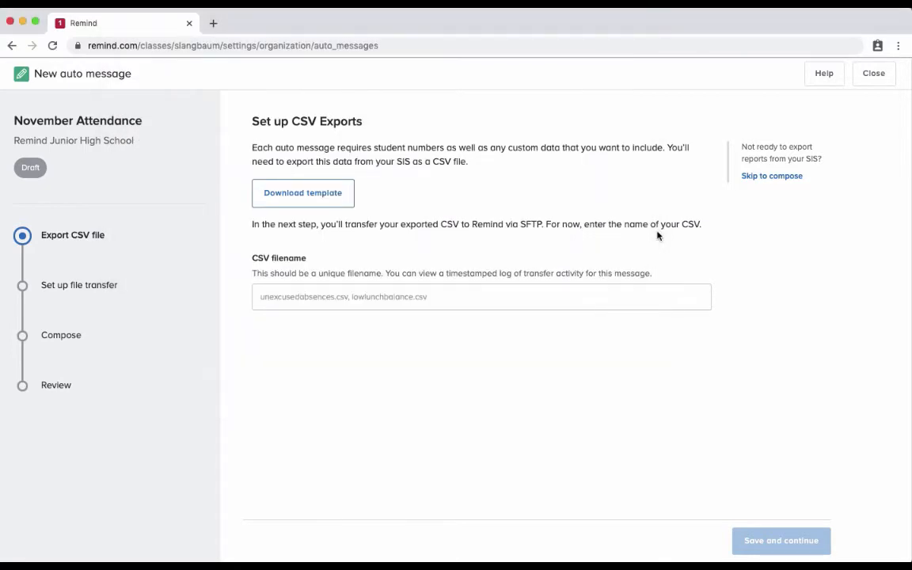
- Set the CSV filename to novemberattendance.csv, save and continue, and show the existing credentials
type("nov")
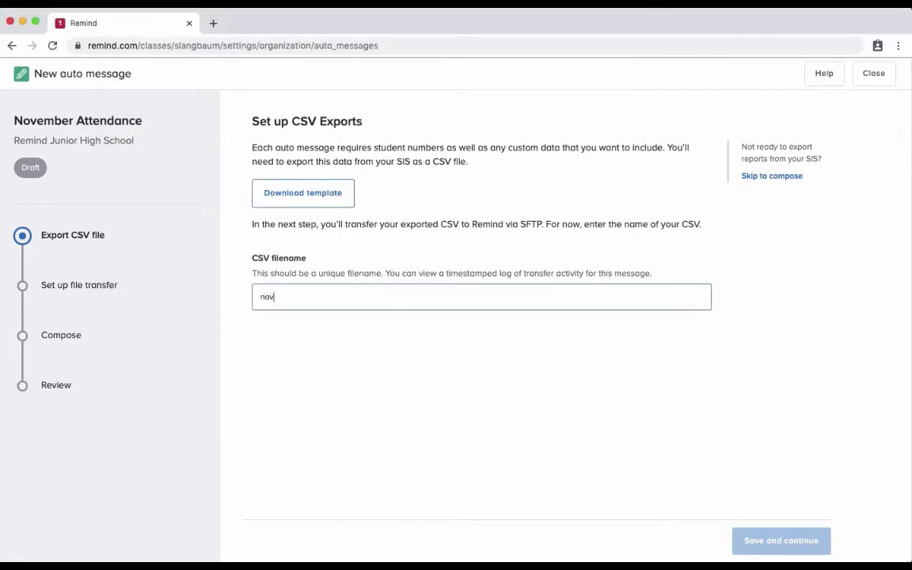
type("emberatten")
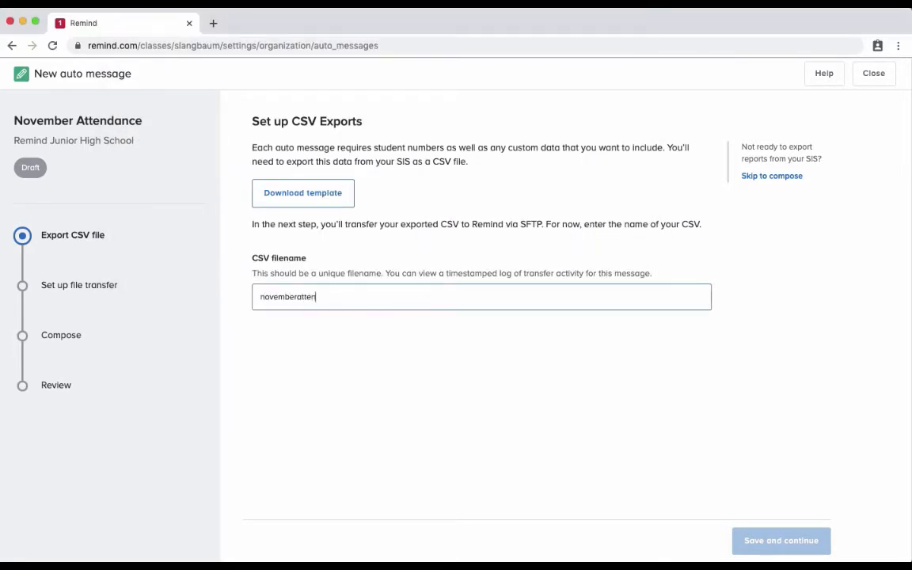
type("dance.v")
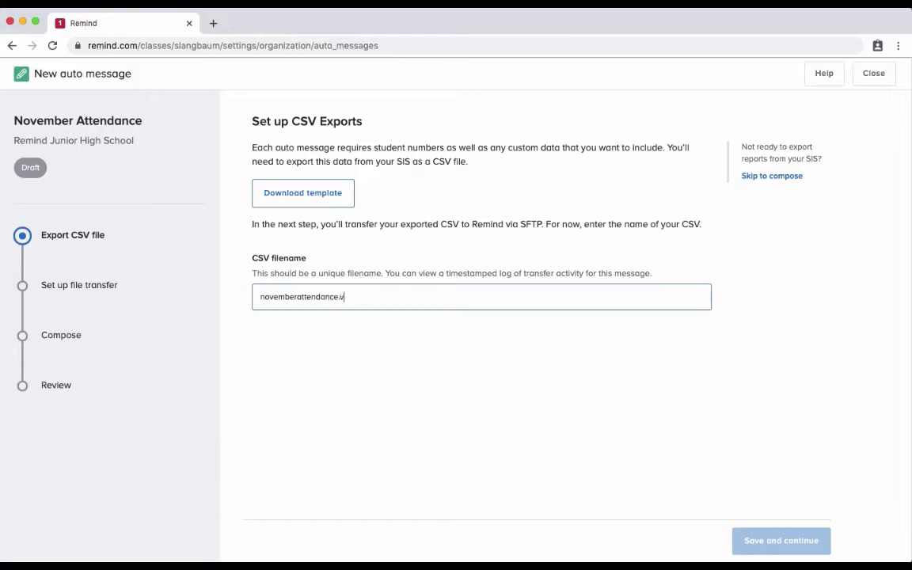
type("sv")
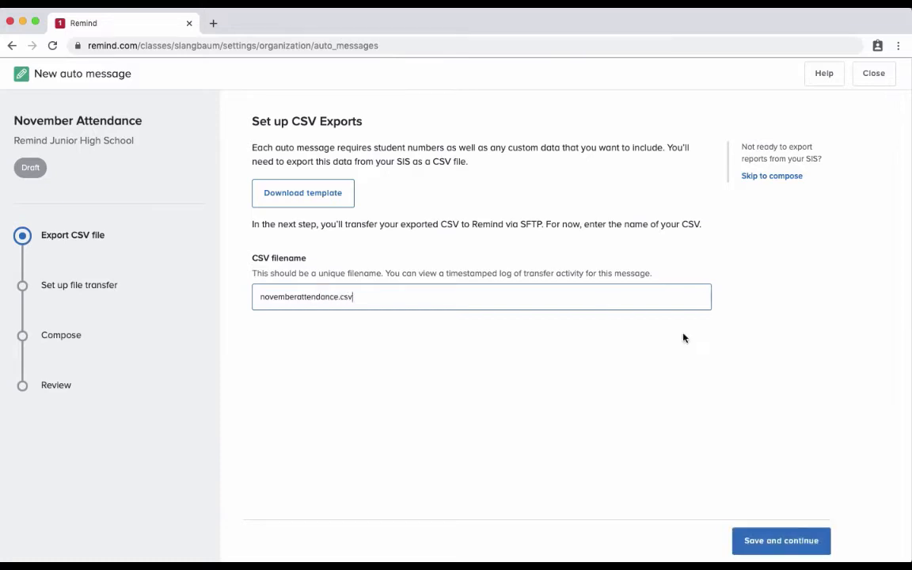
left_click(781, 540)
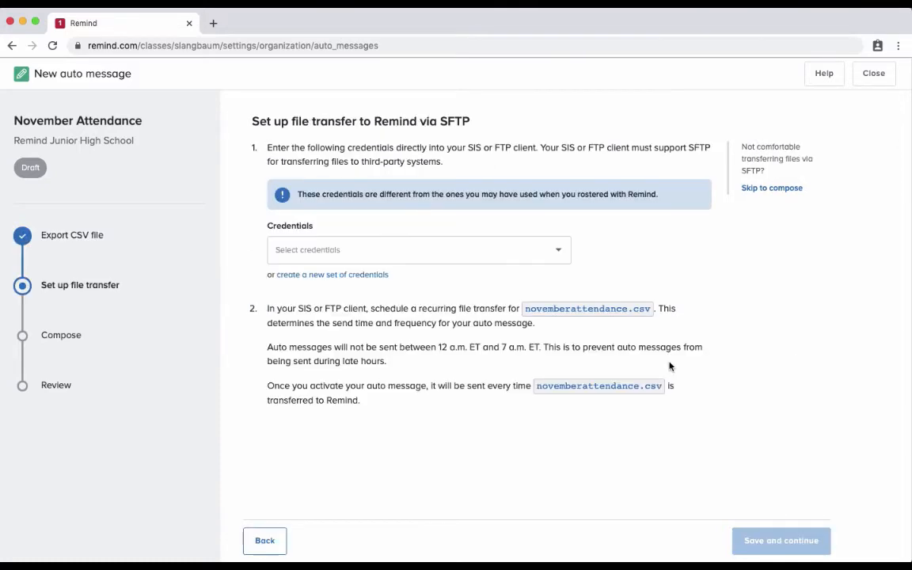
mouse_move(584, 219)
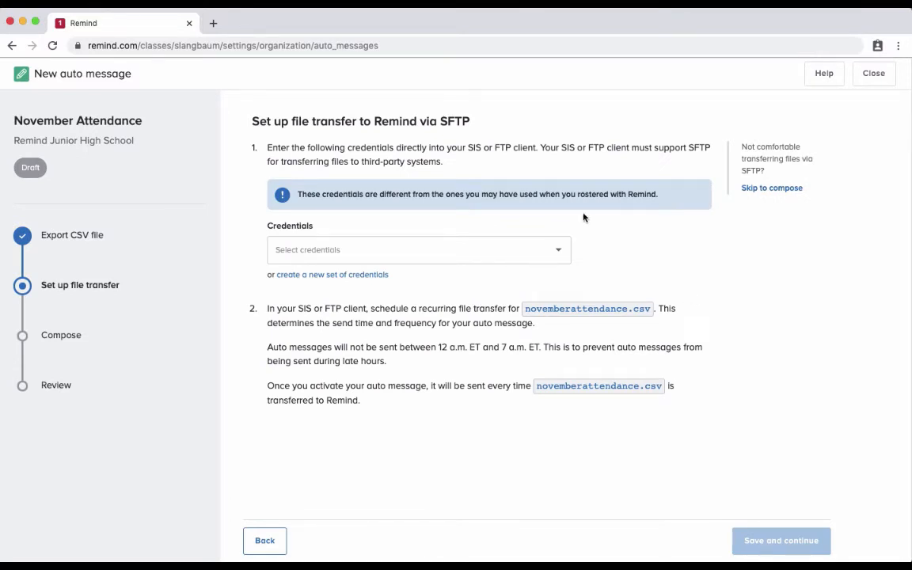
mouse_move(301, 234)
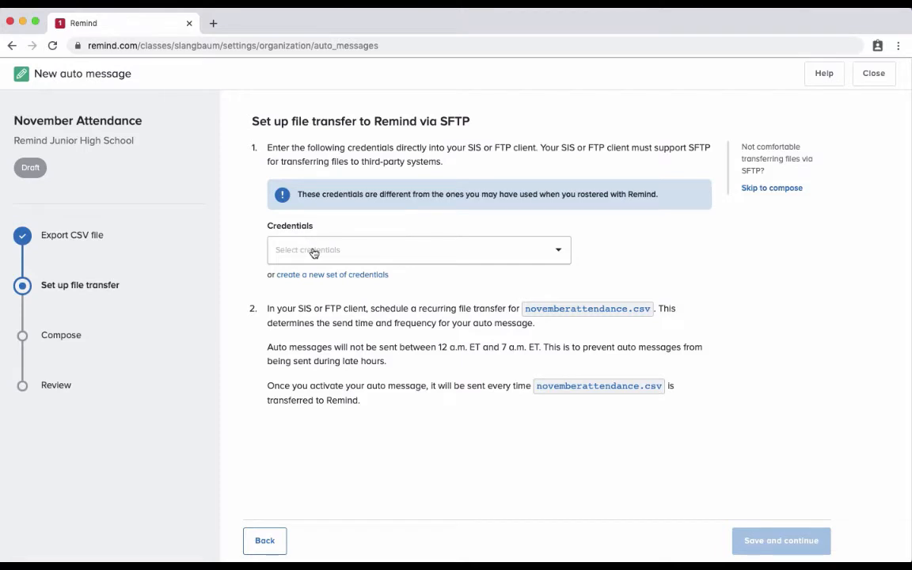
left_click(418, 250)
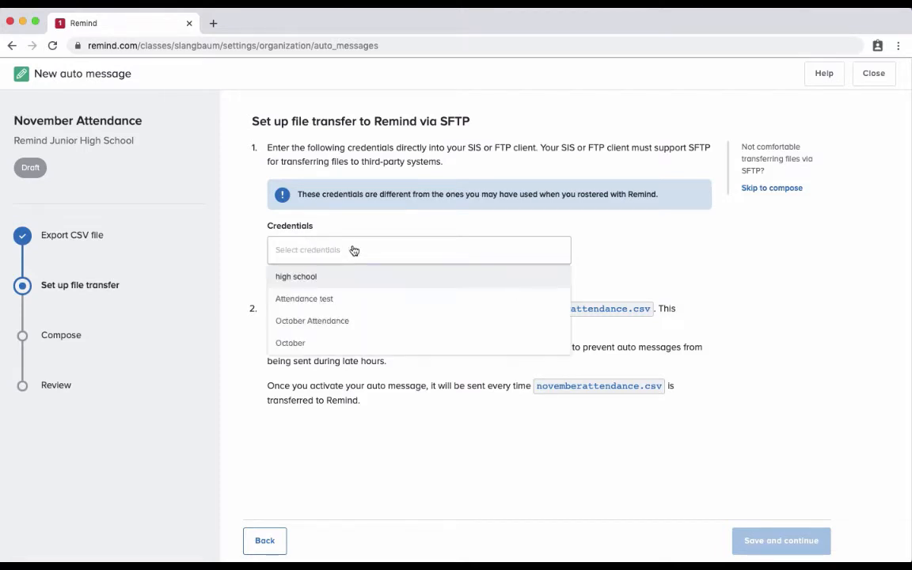
mouse_move(369, 342)
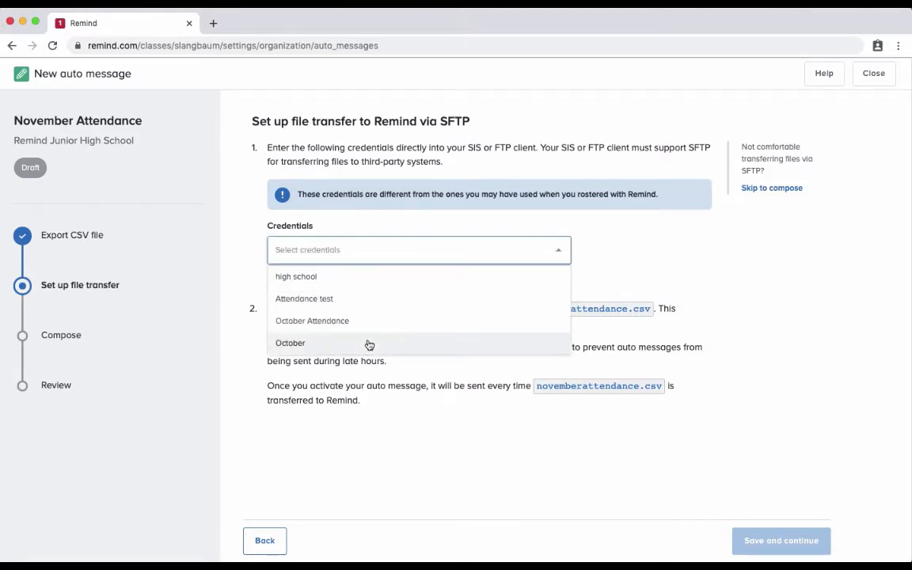
mouse_move(380, 229)
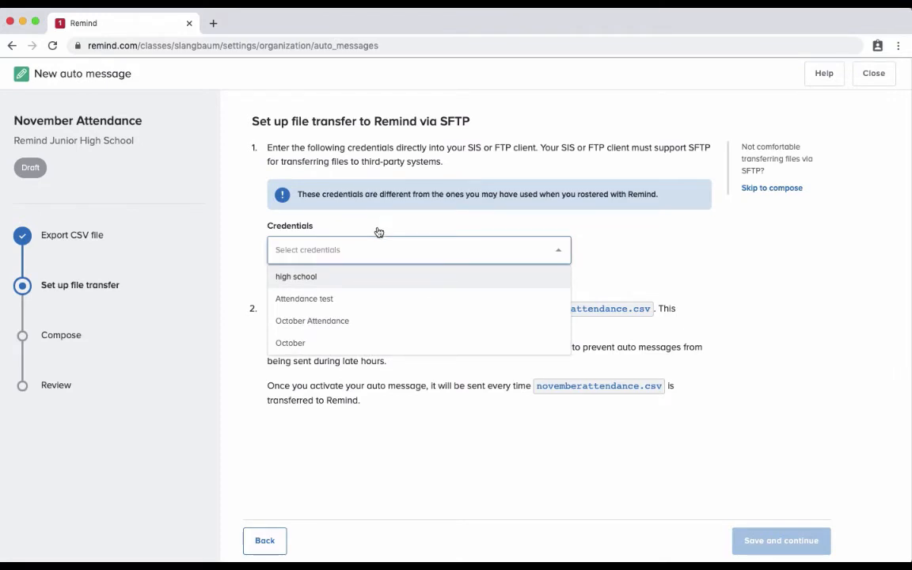
mouse_move(358, 230)
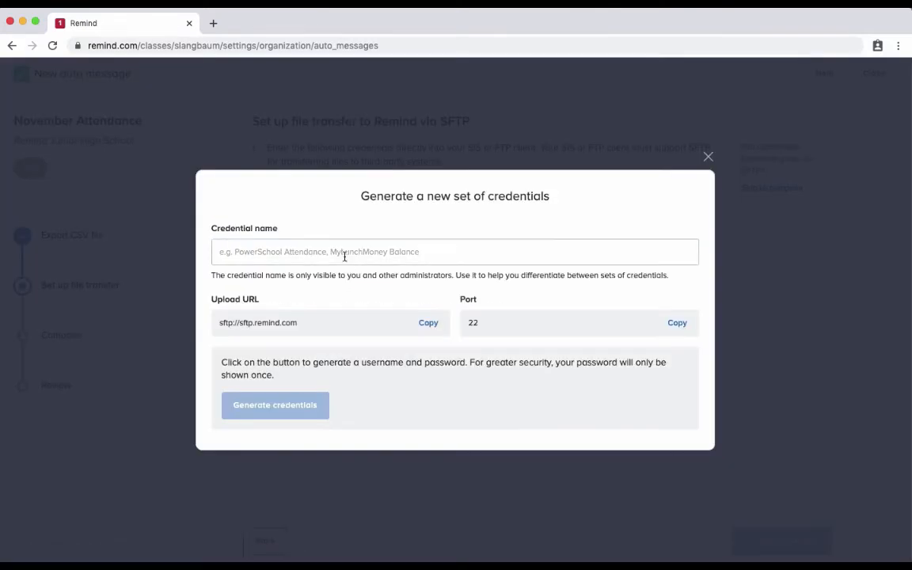
- Generate a new SFTP credential set named 'november' with its username and password
type("nov")
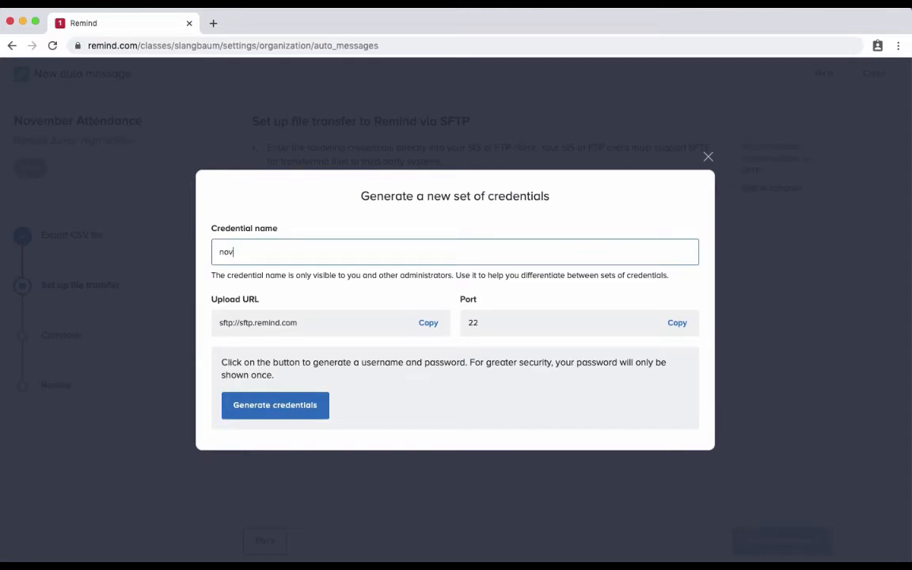
type("ember")
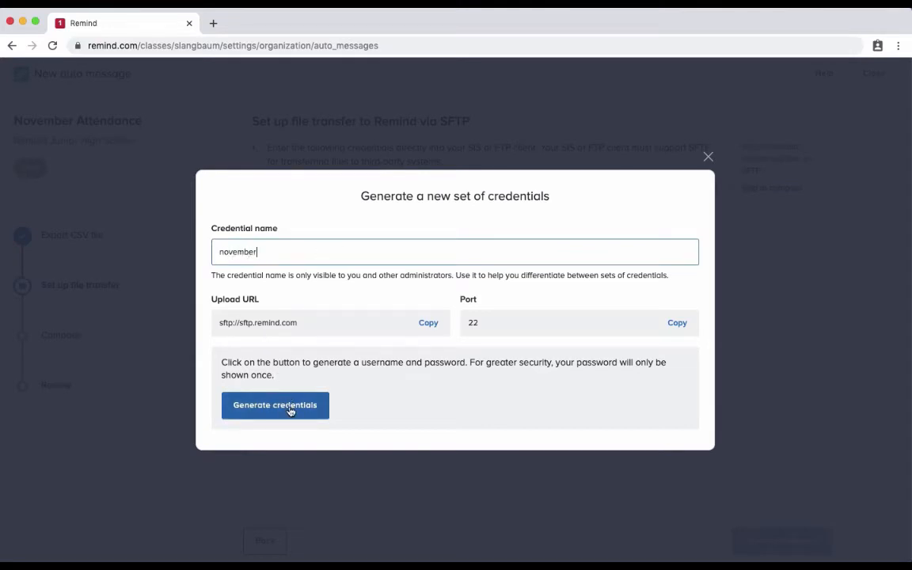
left_click(276, 405)
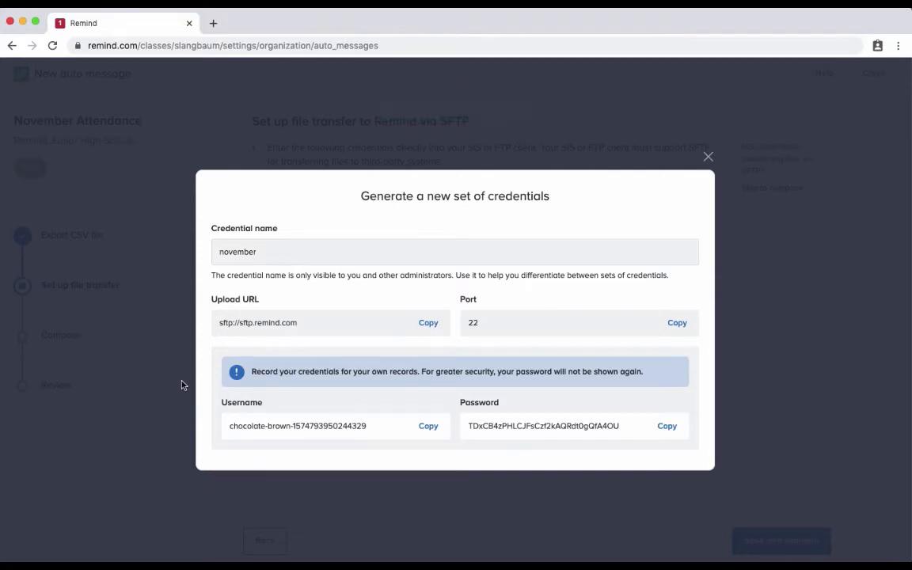
mouse_move(298, 288)
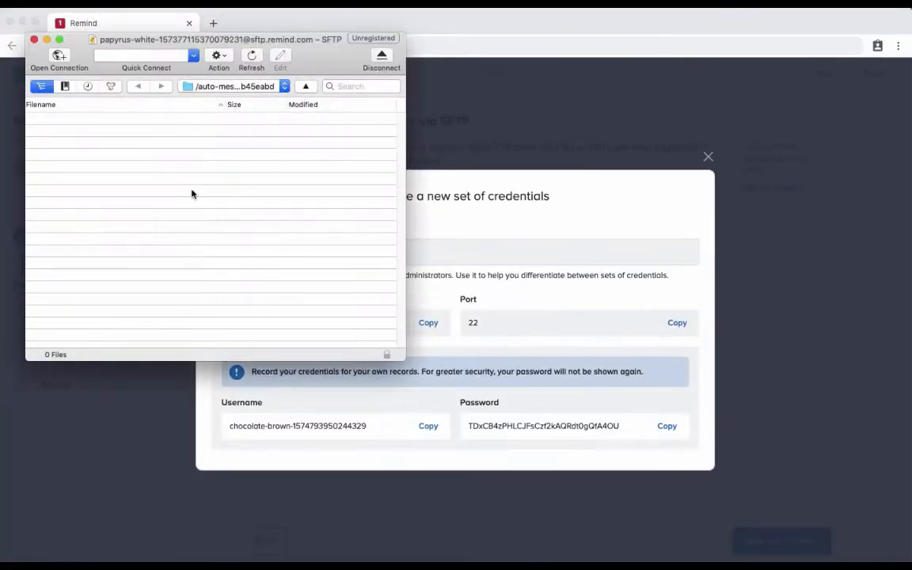
- Connect Cyberduck to sftp.remind.com with the november credentials and pick novemberattendance.csv to upload
left_click(59, 55)
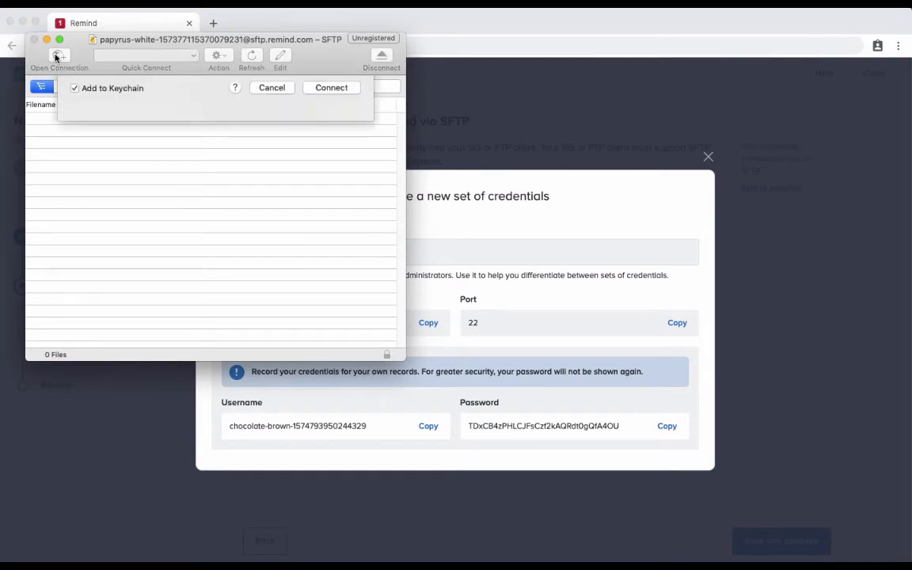
left_click(58, 55)
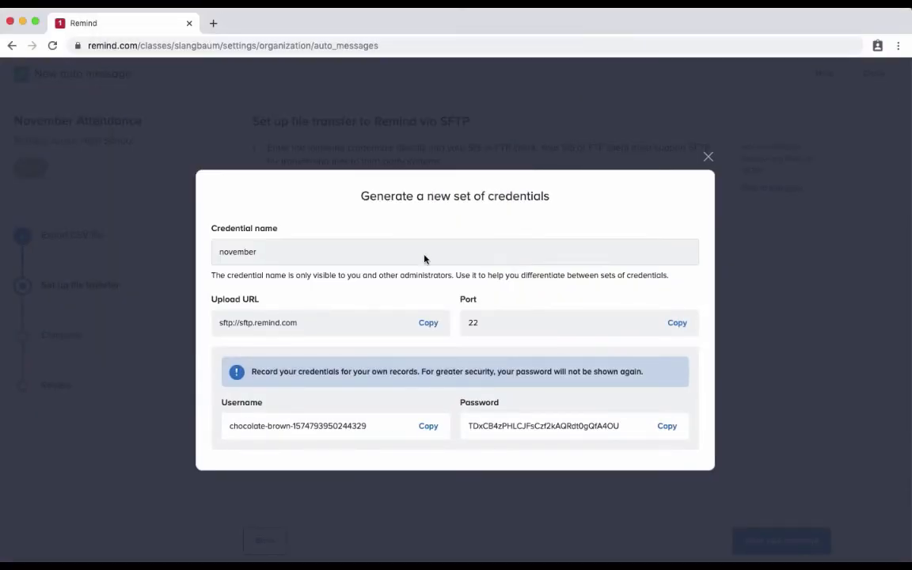
left_click(427, 426)
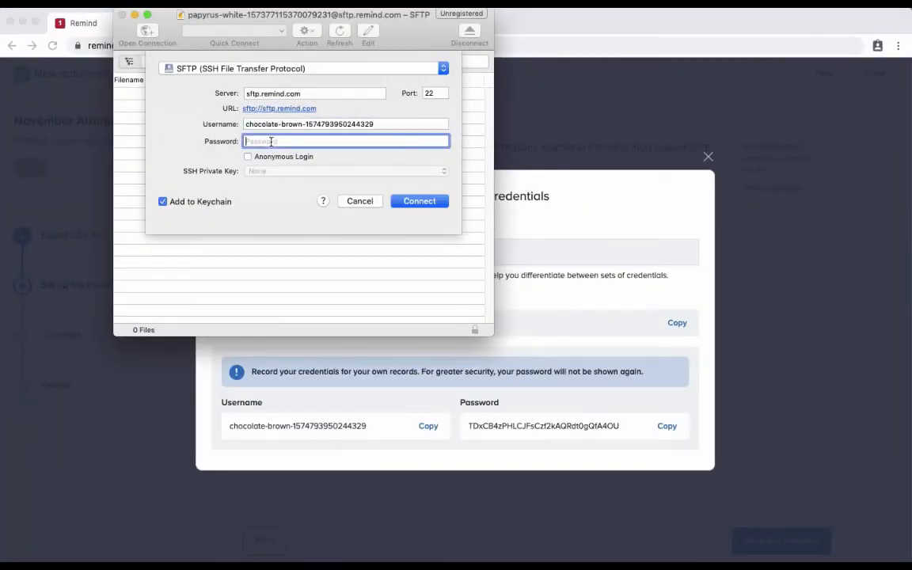
left_click(418, 200)
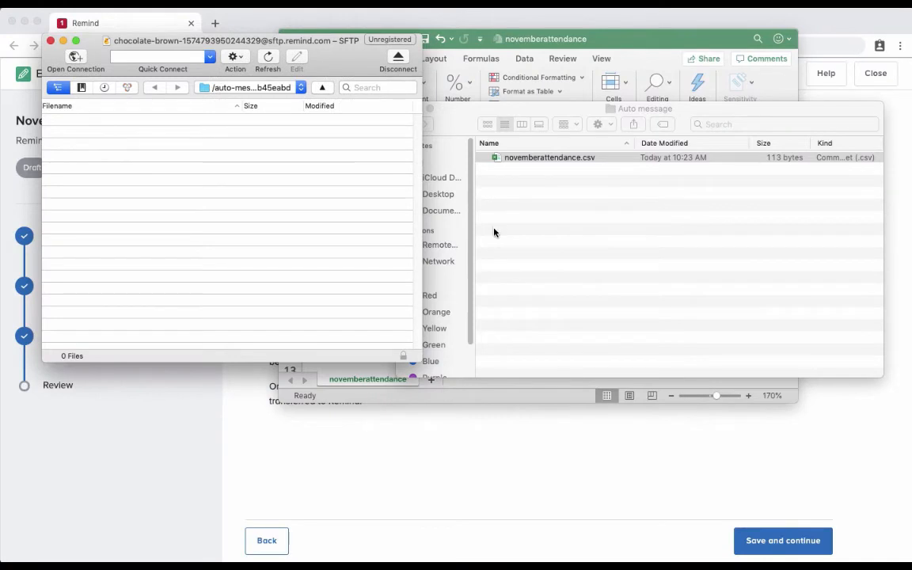
left_click(548, 157)
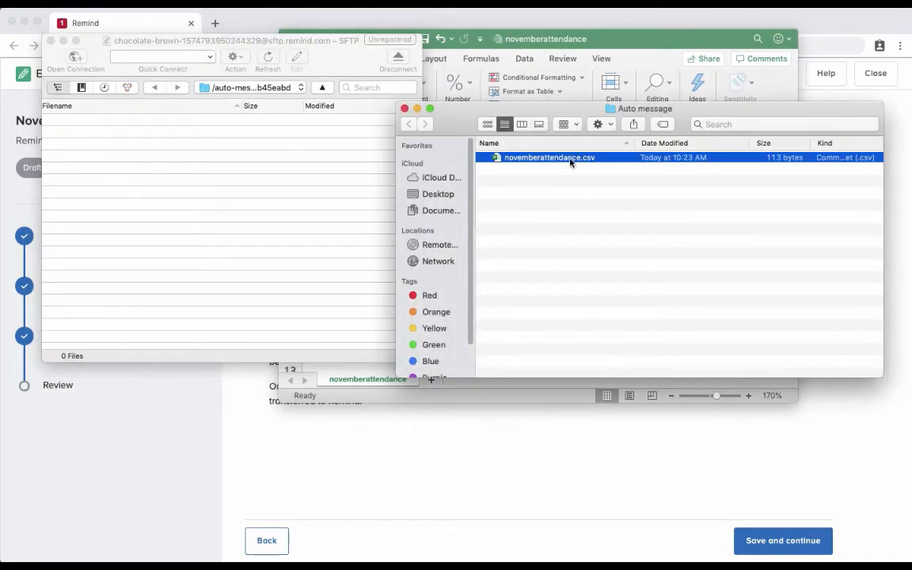
mouse_move(554, 178)
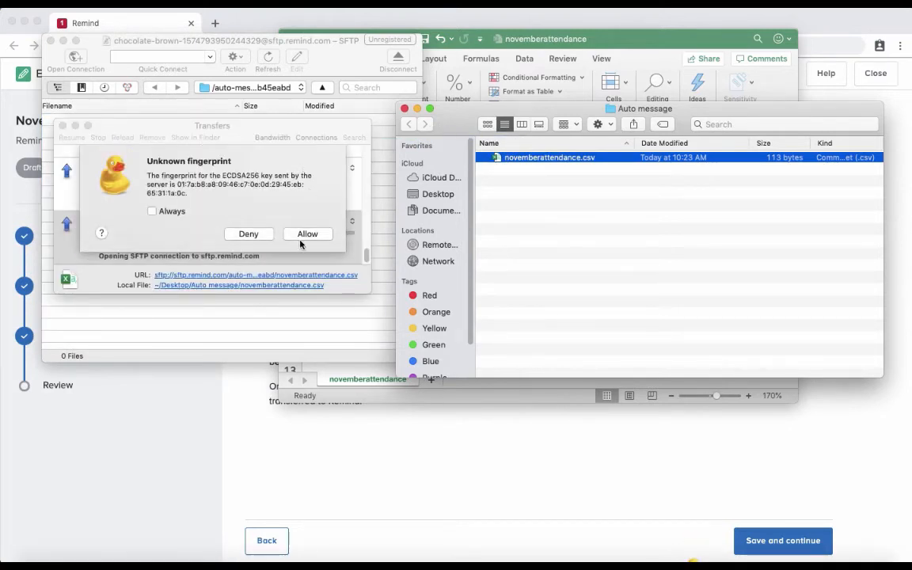
- Trust the server fingerprint for the upload, then set D. District Admin as the message sender
left_click(307, 235)
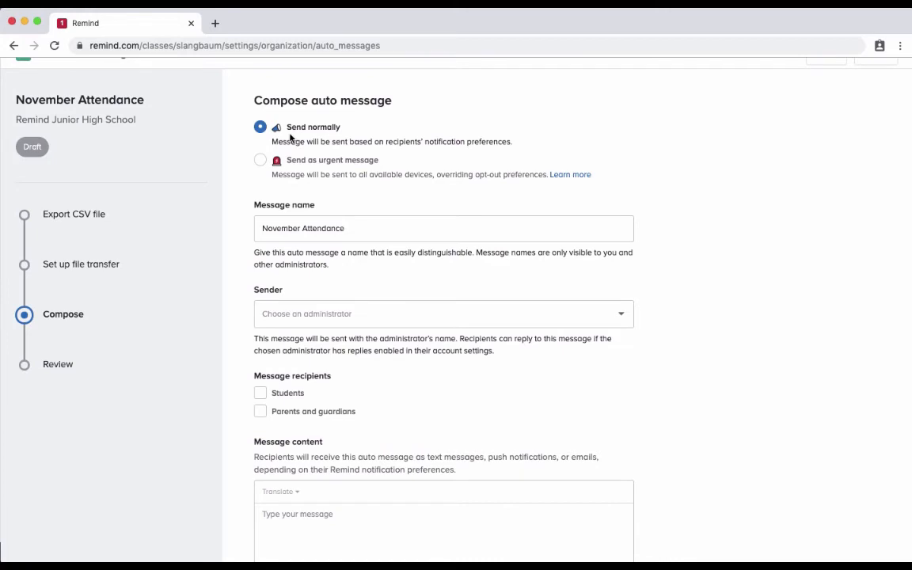
scroll("up", 3)
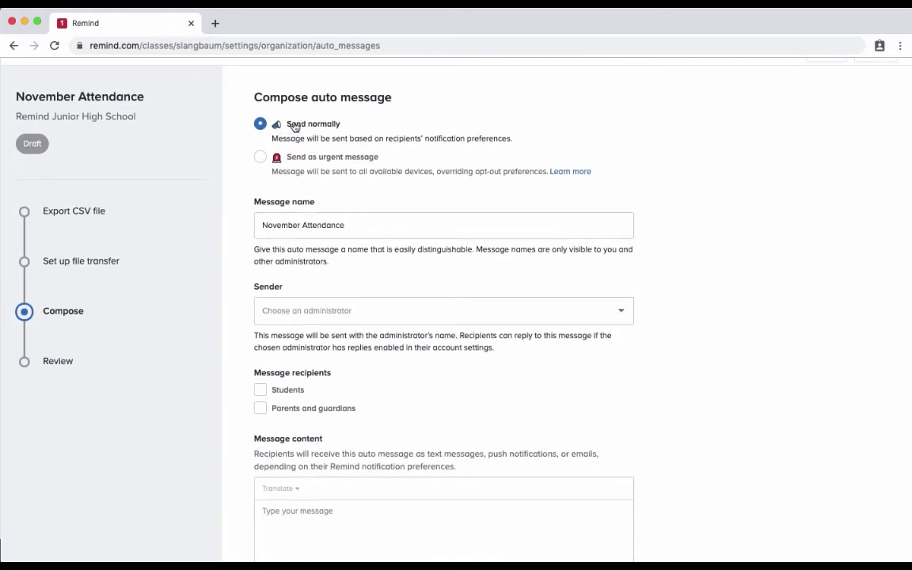
scroll("down", 3)
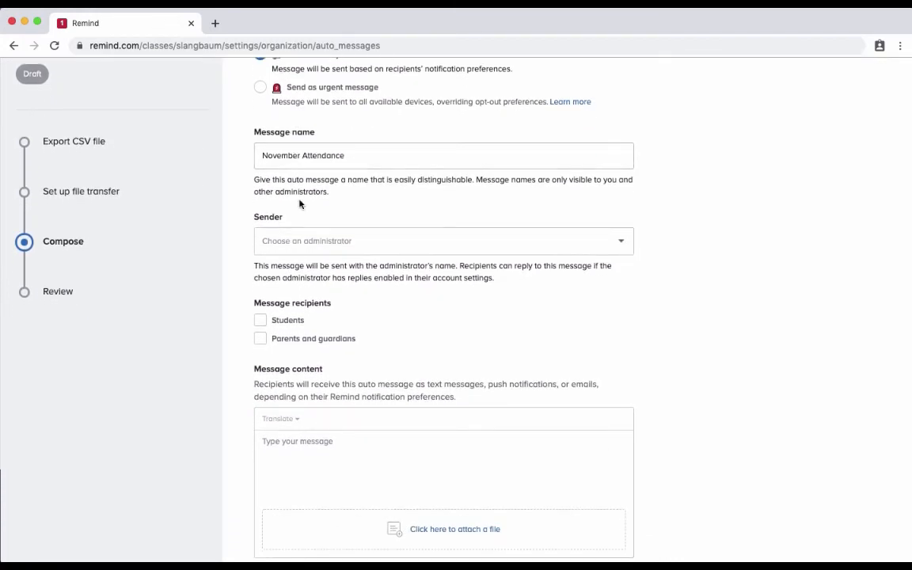
left_click(444, 241)
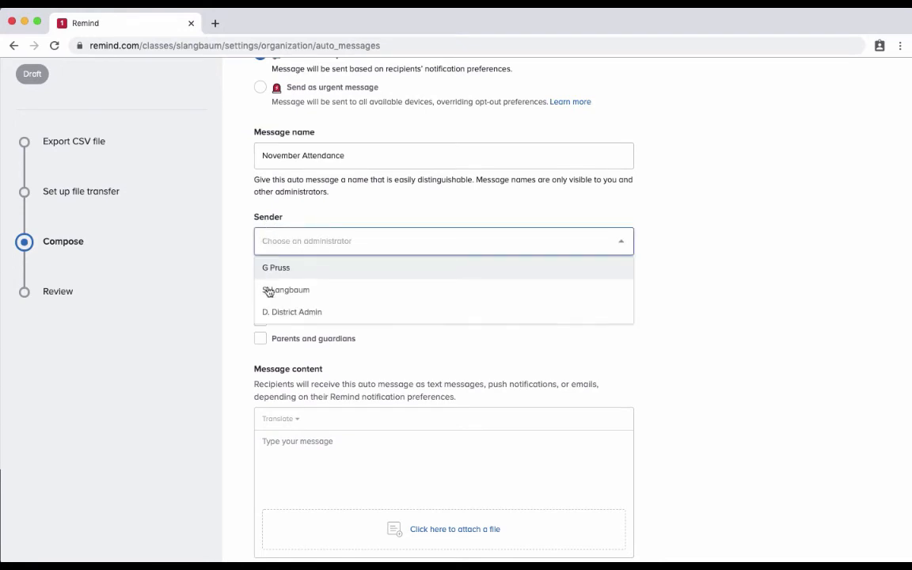
left_click(291, 310)
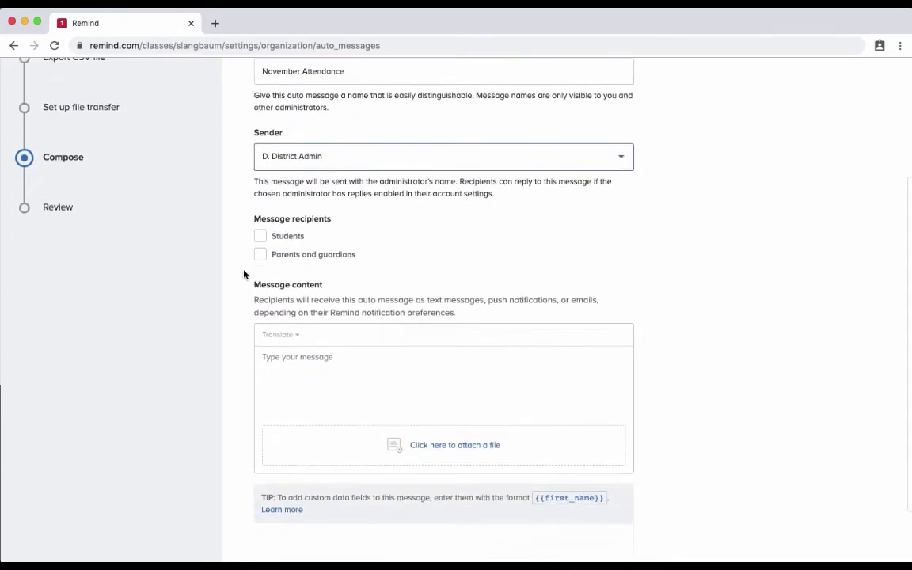
scroll("down", 3)
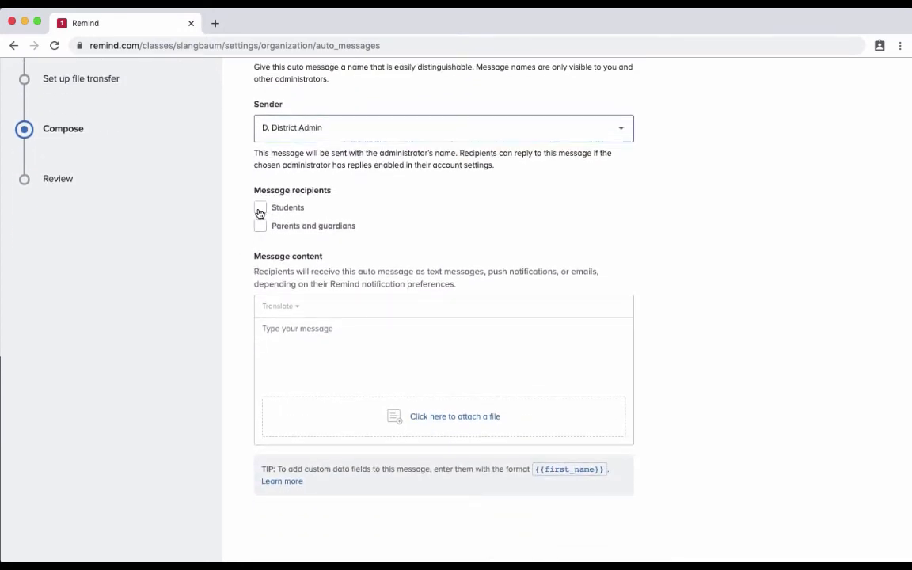
- Include Students as recipients and write 'Dear families, {{student_name}} was absent for {{absent_count}} days this month'
left_click(260, 212)
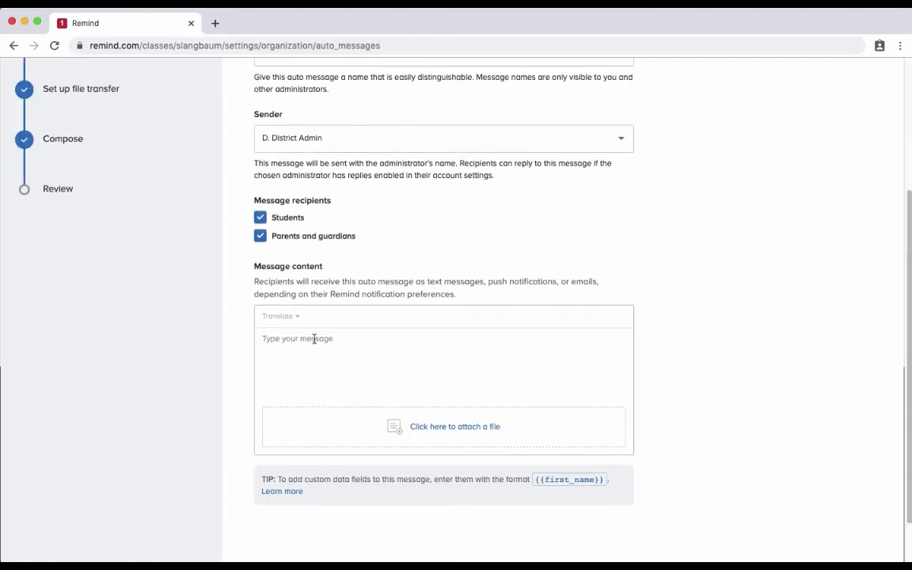
type("Dear")
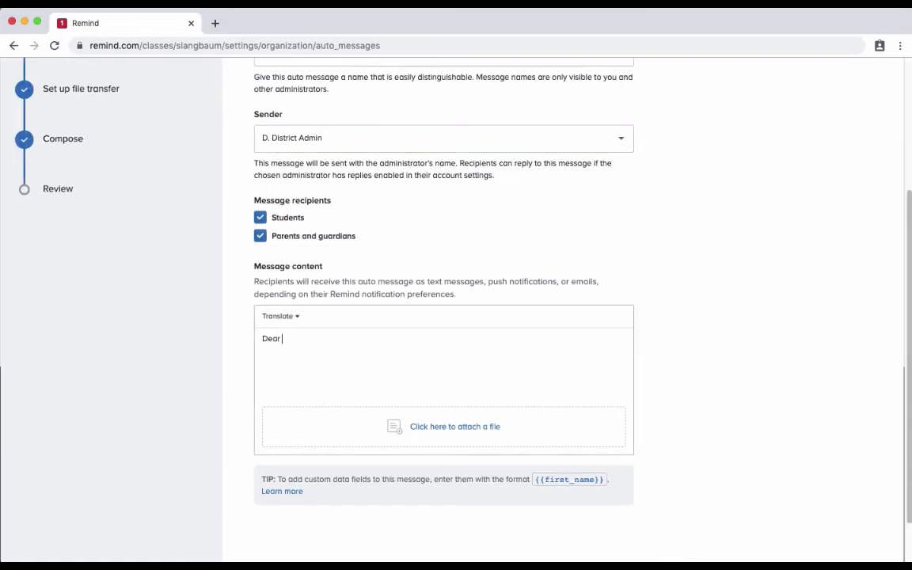
type("families,")
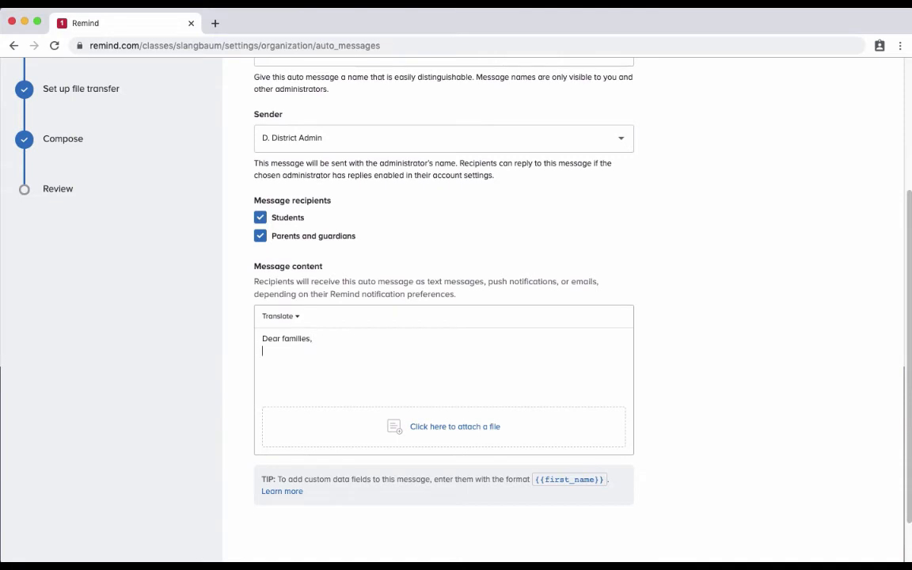
type("{{studen")
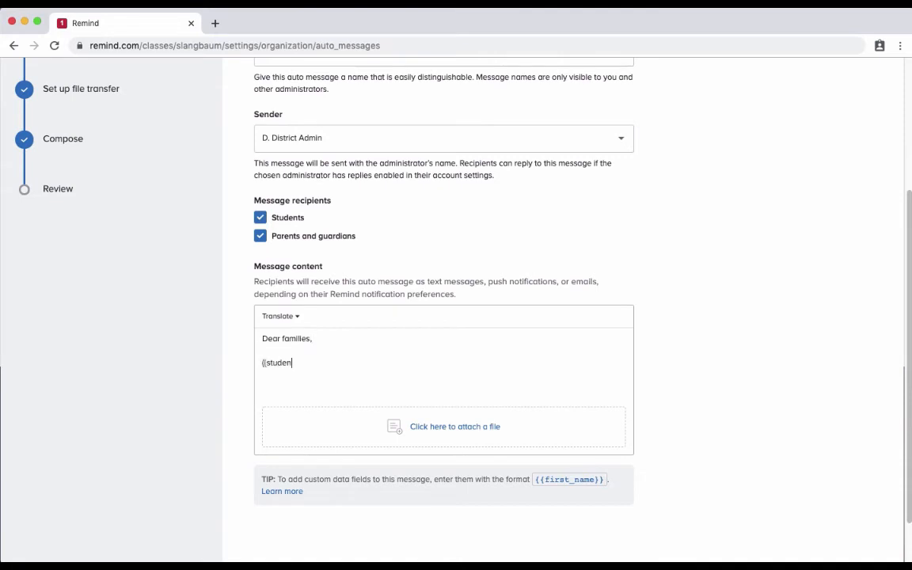
type("t_name}} was ab")
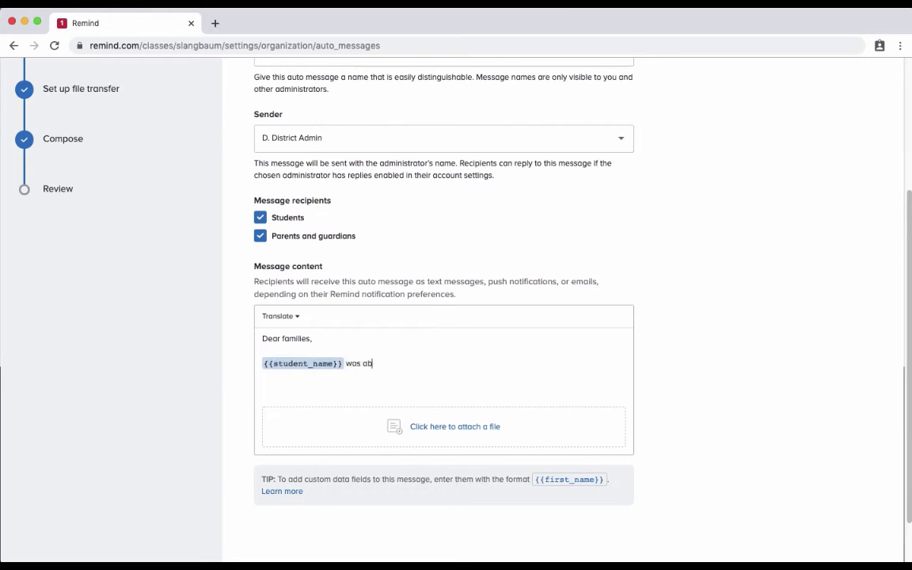
type("sent for {{absent_count}} d")
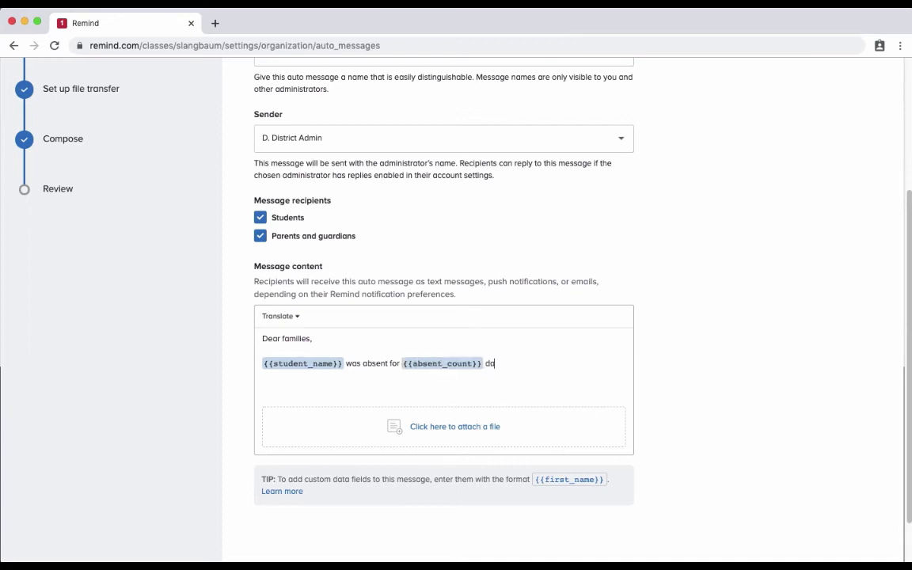
type("ays this month")
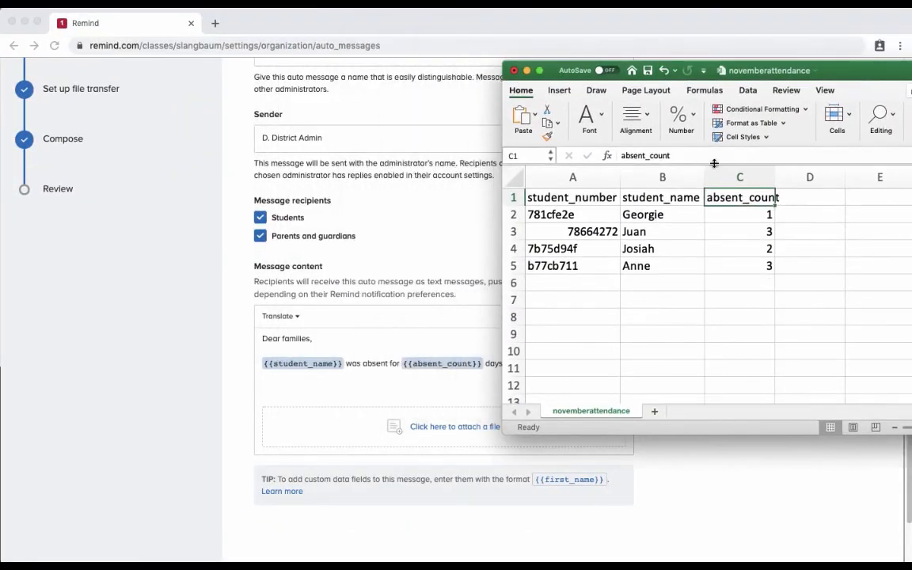
- Check the student_name header in Excel, then finish the message with 'Please contact the office for more info.'
left_click(661, 196)
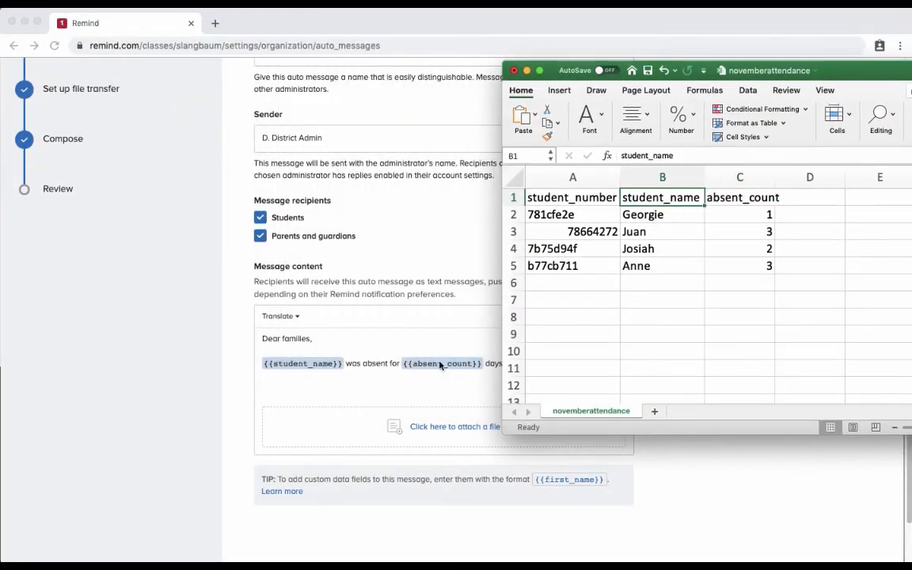
left_click(739, 197)
type(" this month. P")
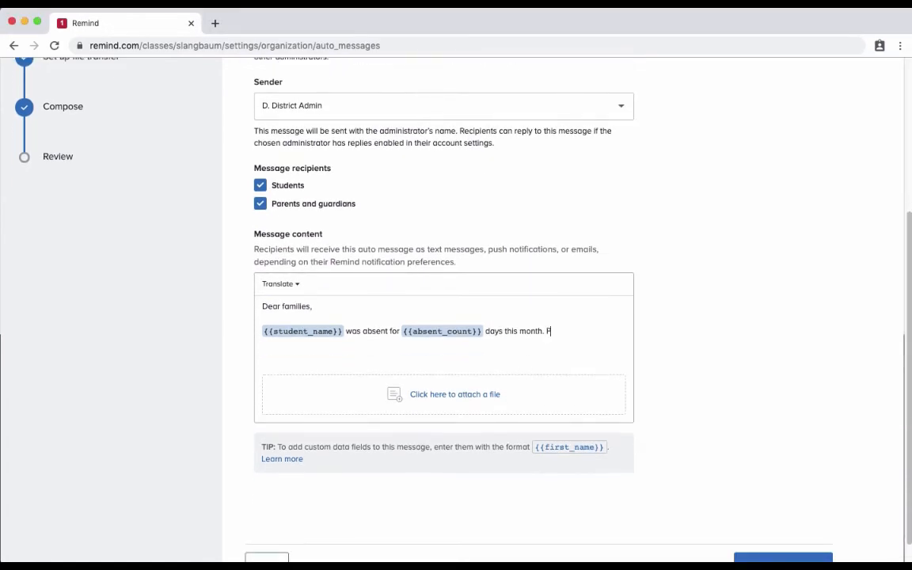
type("lease co")
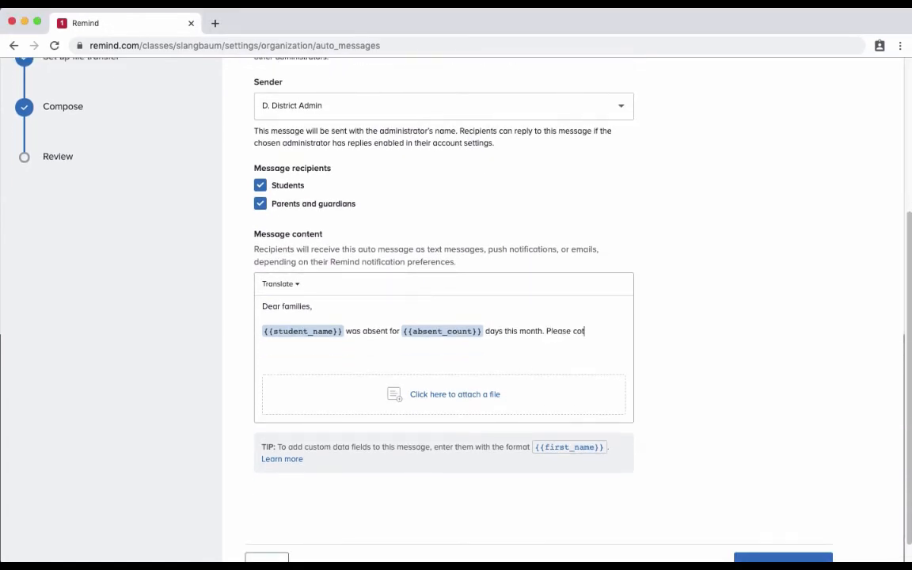
type("ntact the office for more")
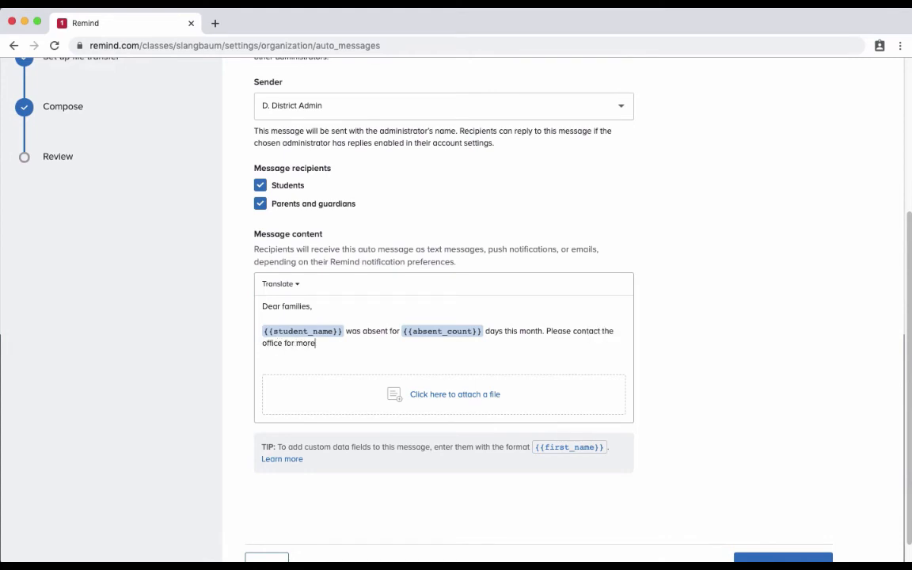
type("info.")
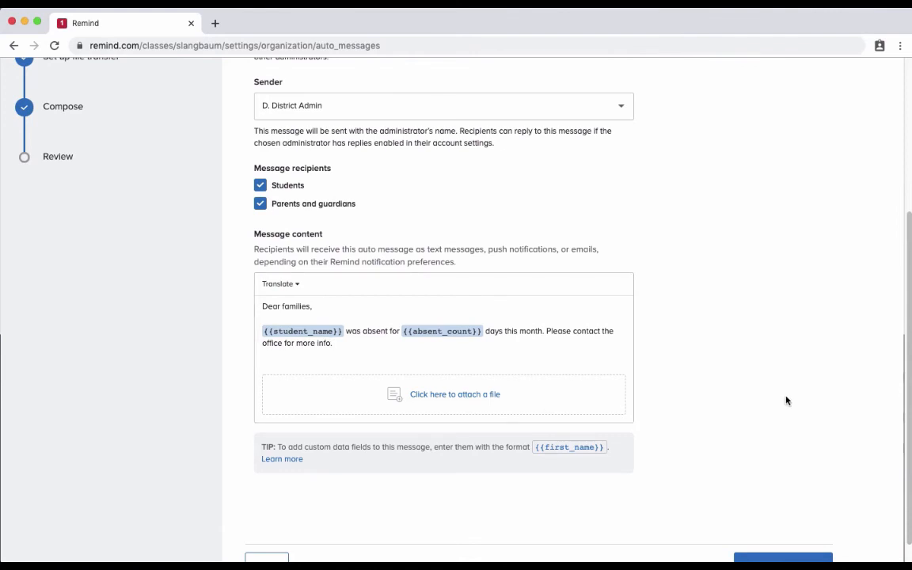
scroll("down", 3)
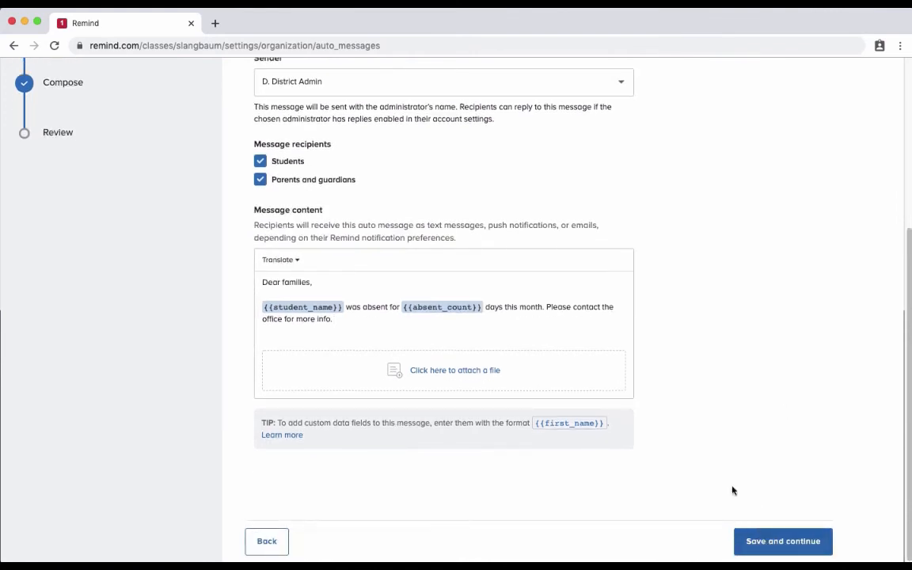
- Save the message, review the preview, and activate the November Attendance auto message
left_click(783, 541)
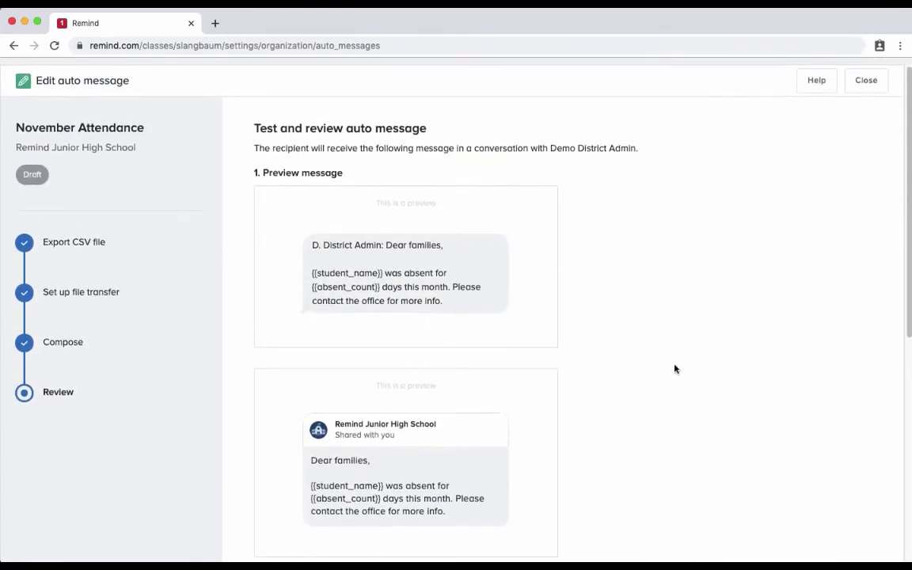
scroll("down", 3)
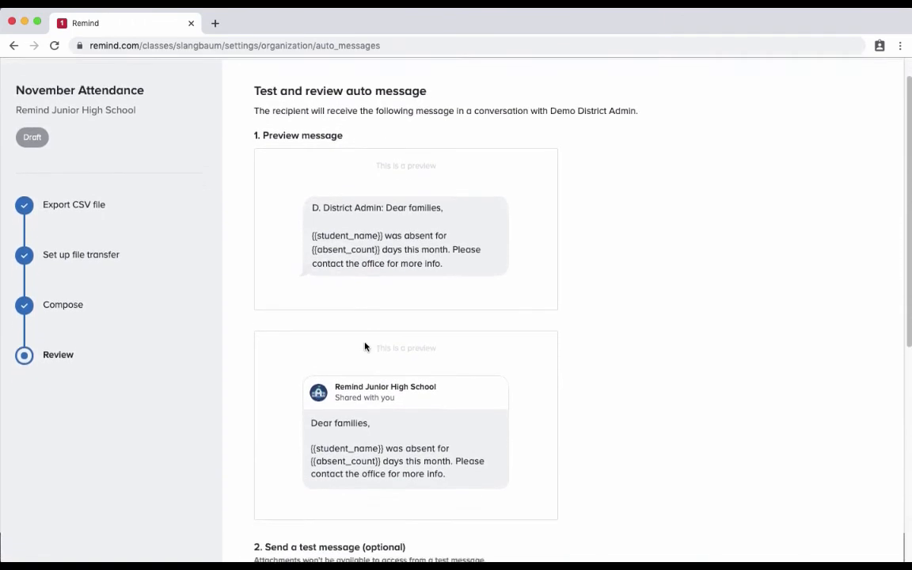
scroll("down", 3)
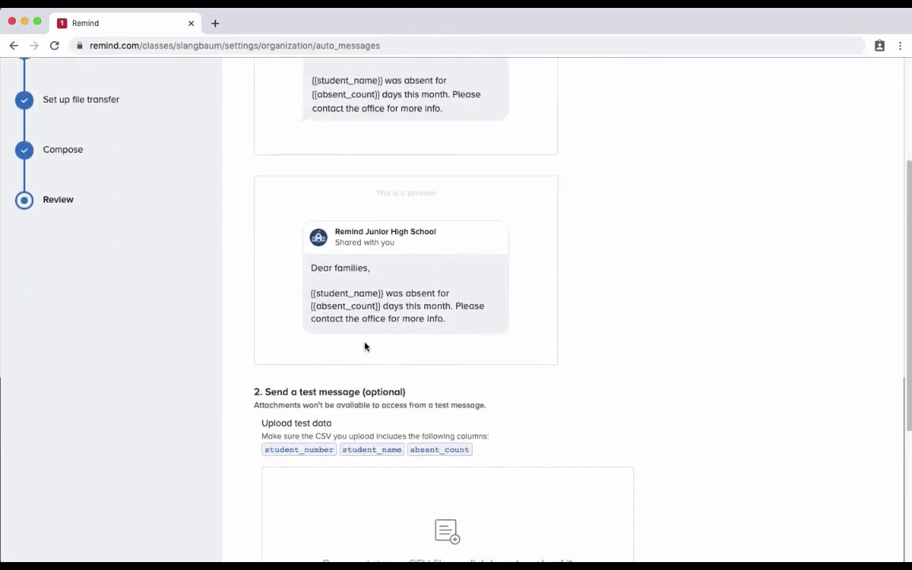
scroll("down", 3)
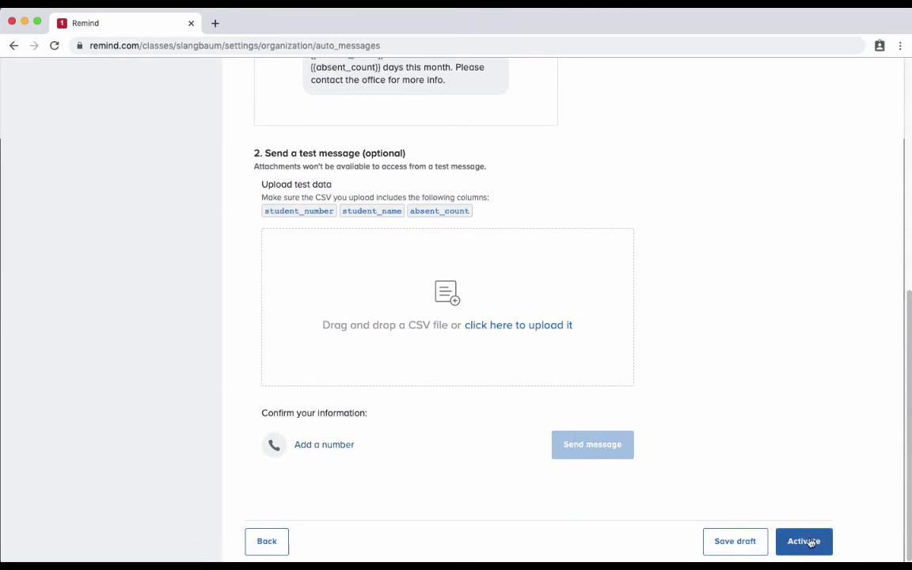
left_click(804, 541)
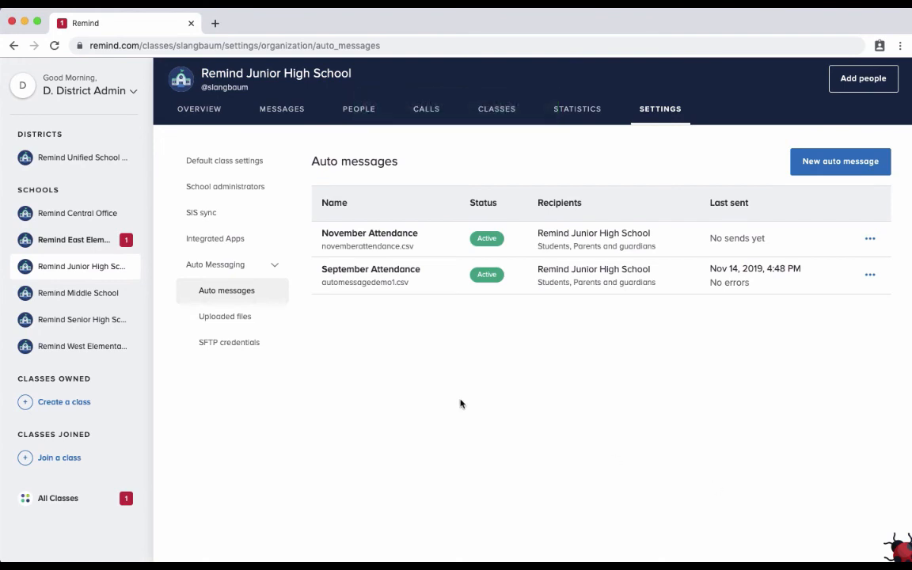
mouse_move(372, 243)
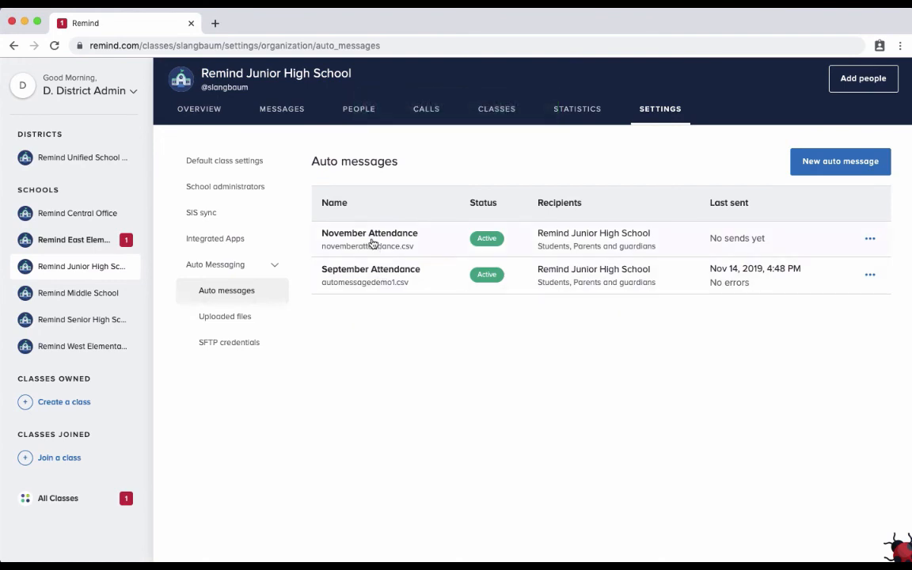
mouse_move(452, 247)
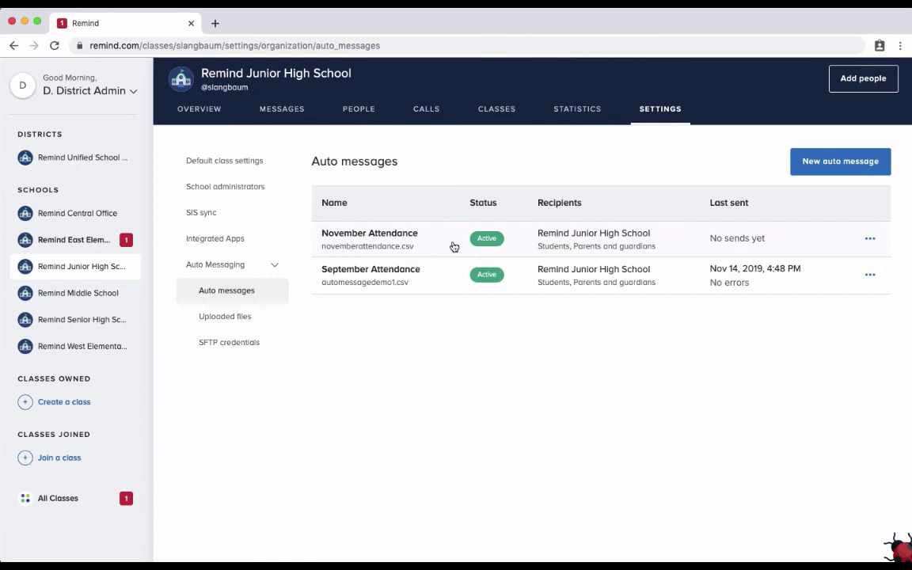
left_click(369, 238)
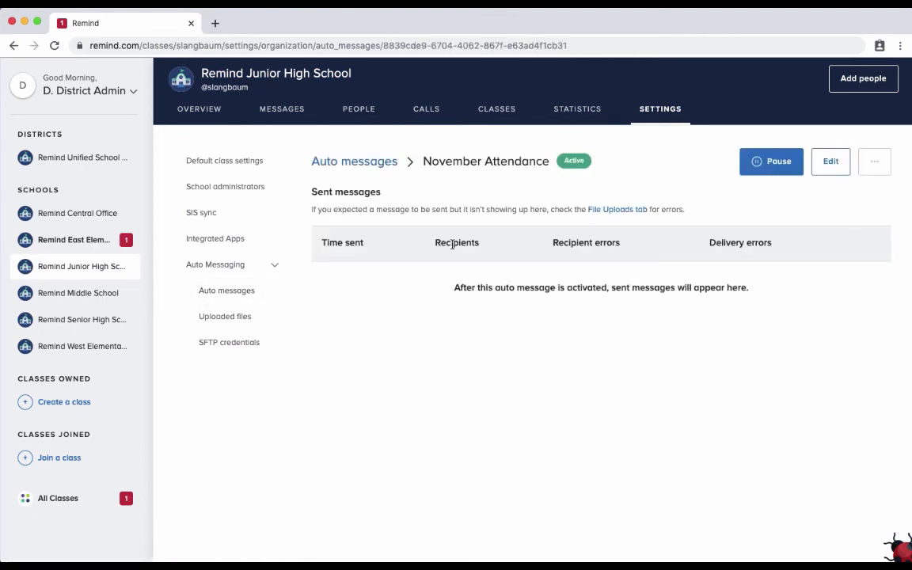
mouse_move(254, 265)
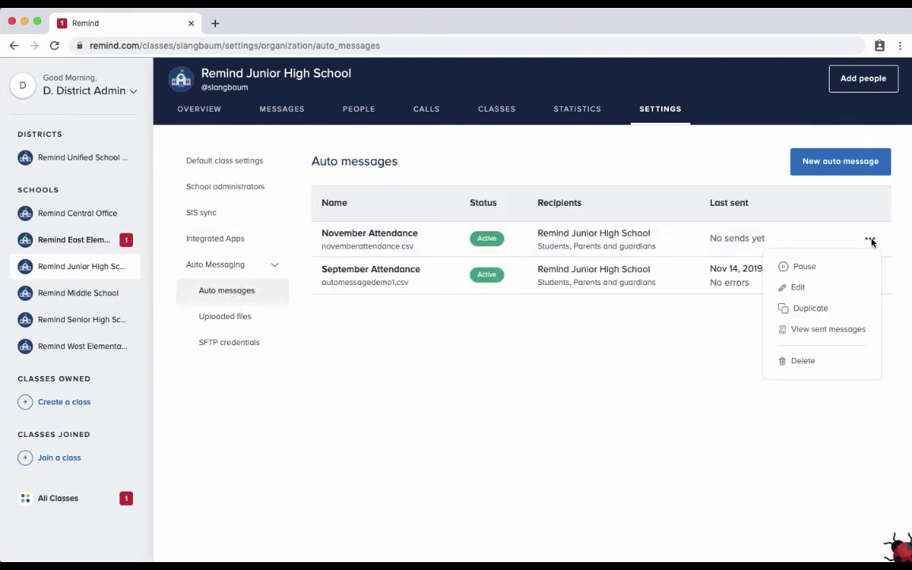
mouse_move(823, 370)
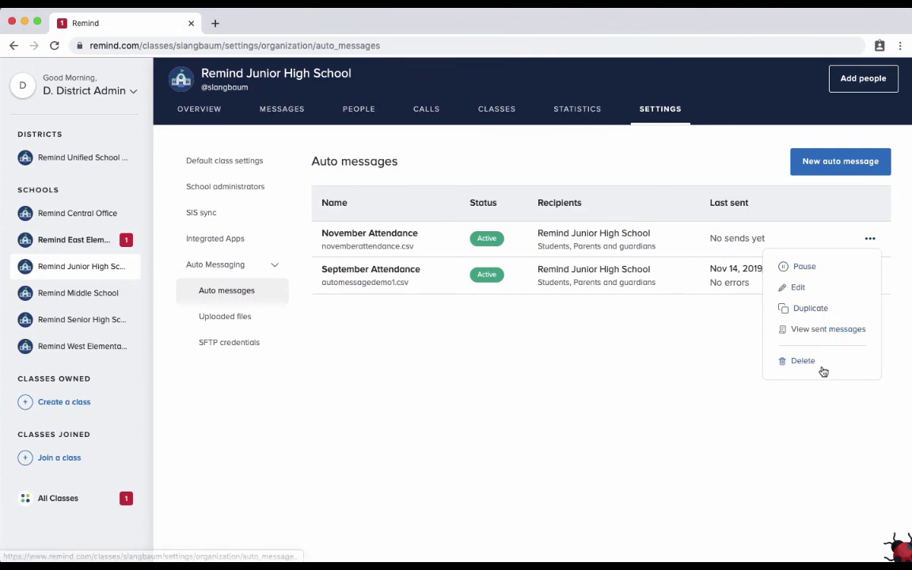
mouse_move(468, 322)
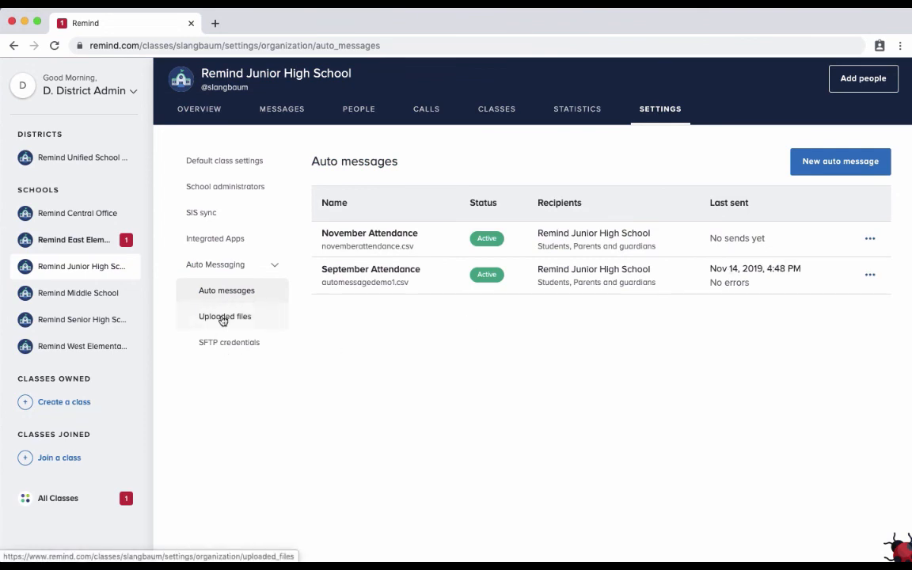
left_click(225, 317)
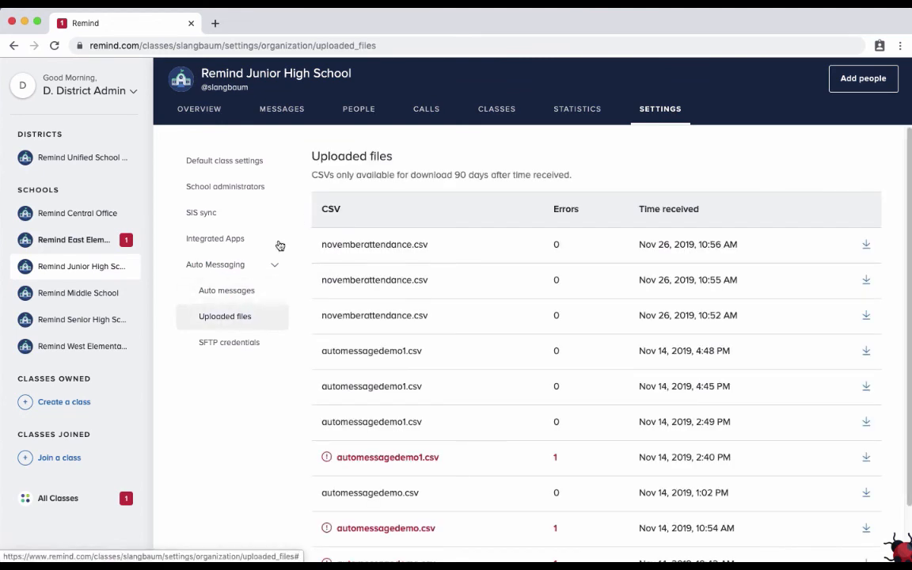
left_click(228, 342)
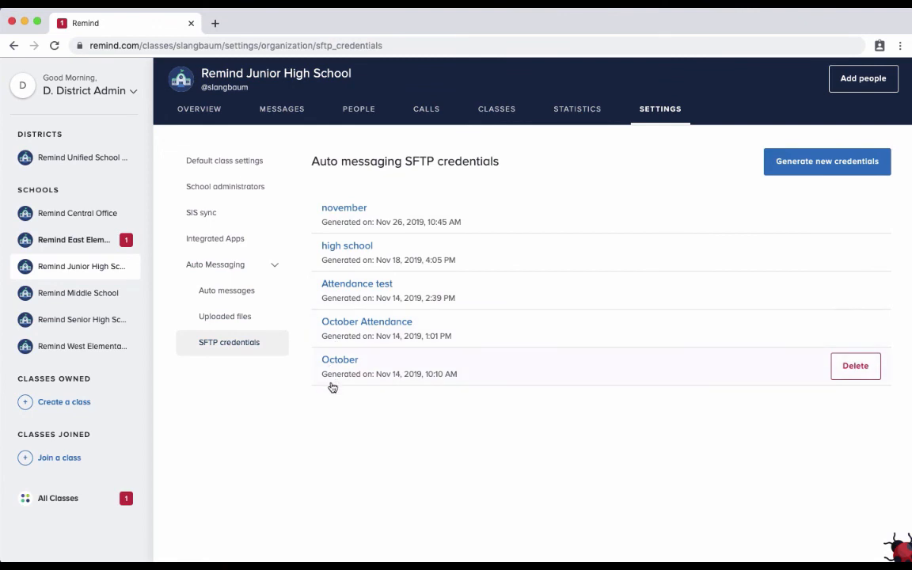
mouse_move(539, 146)
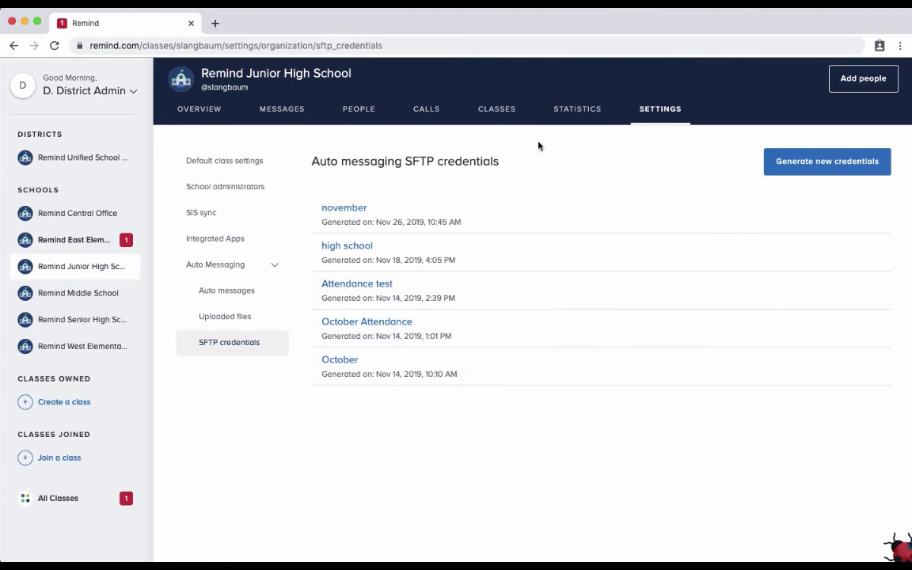
mouse_move(500, 95)
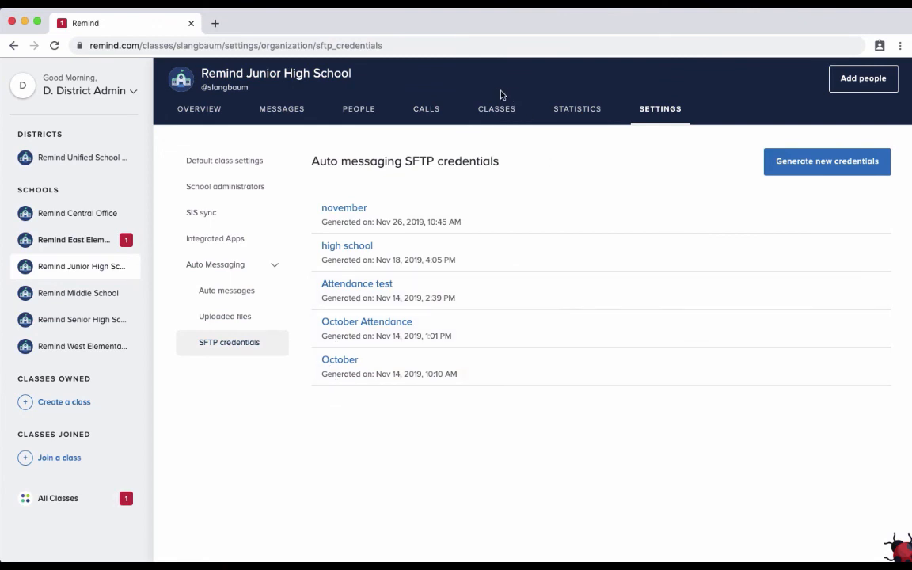
mouse_move(660, 108)
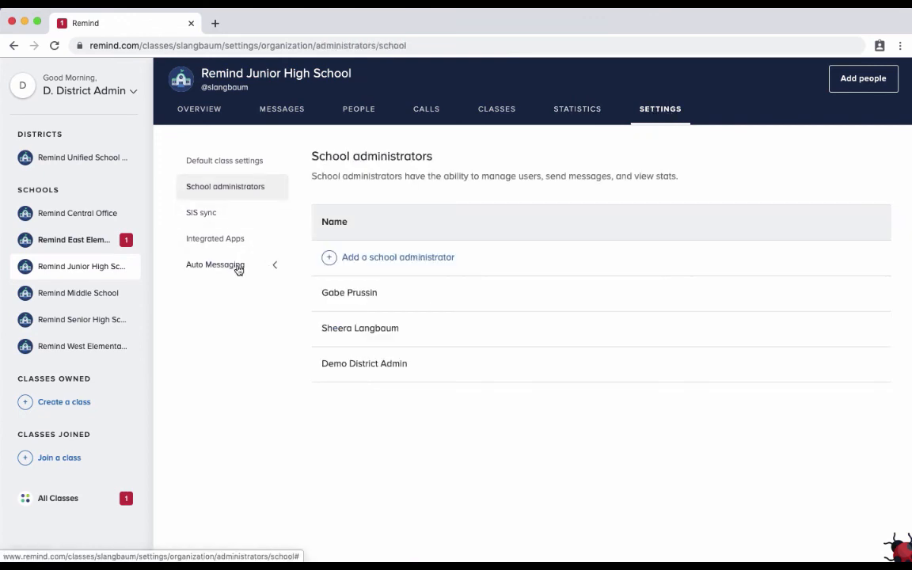
left_click(215, 264)
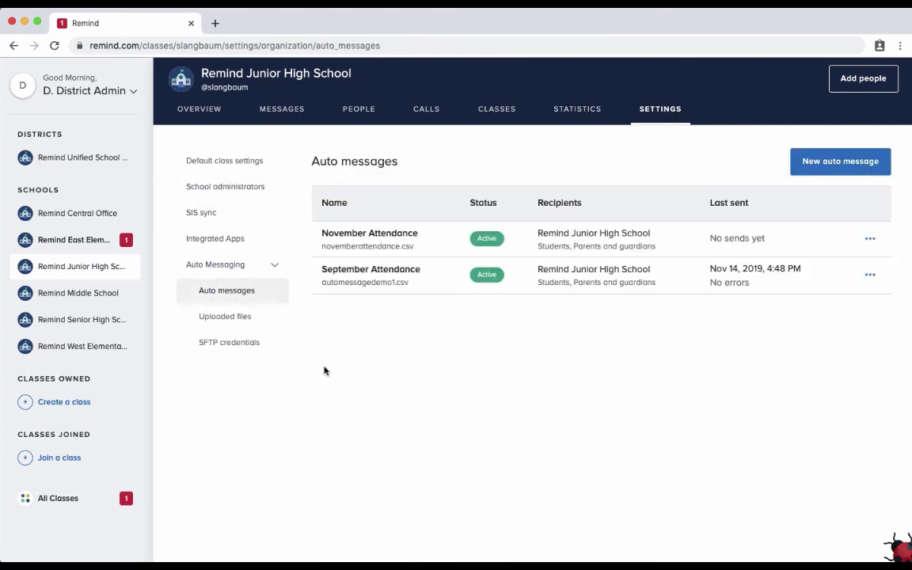
mouse_move(453, 216)
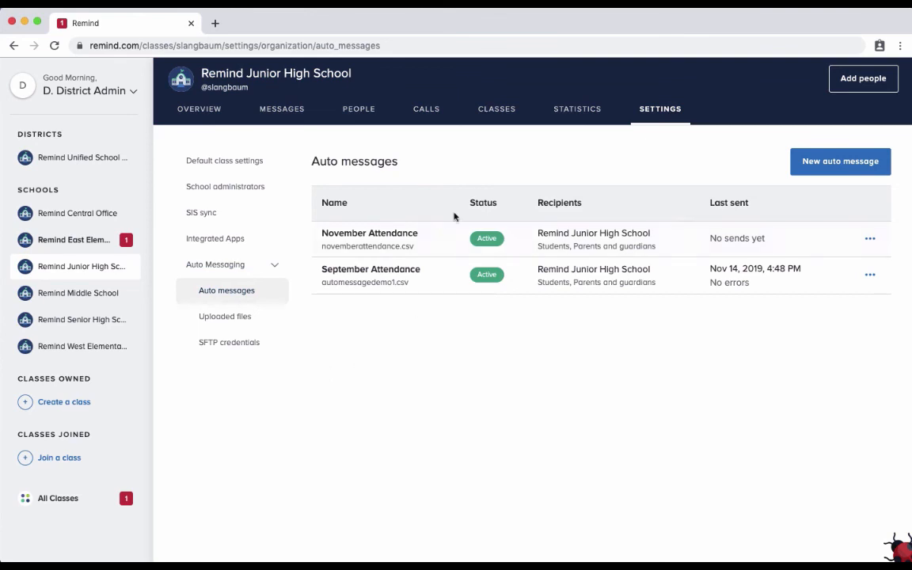